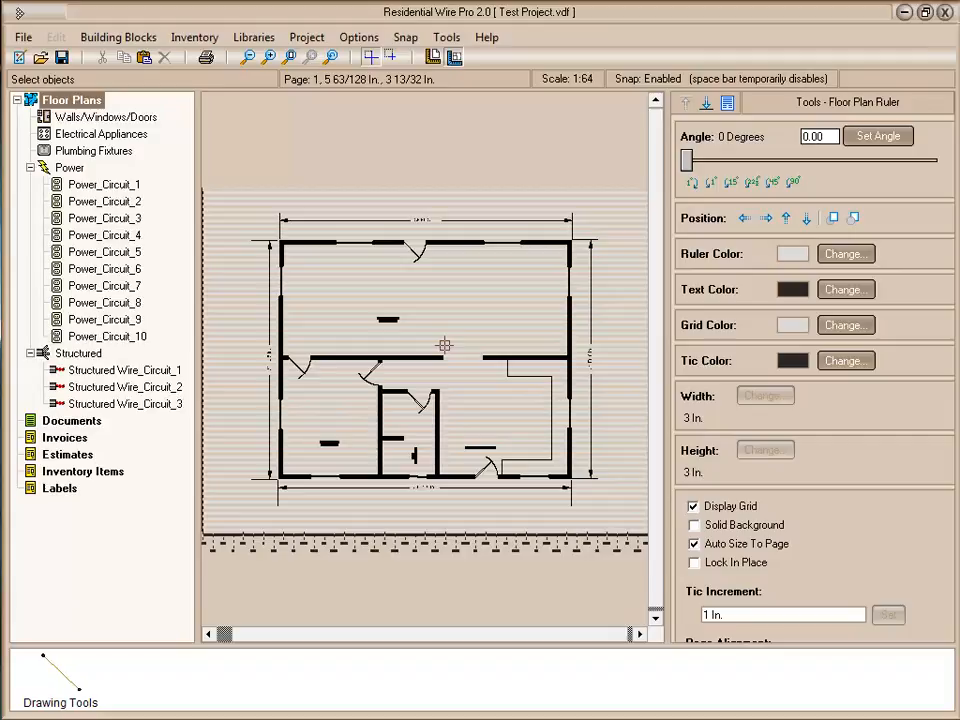
mouse_move(400, 370)
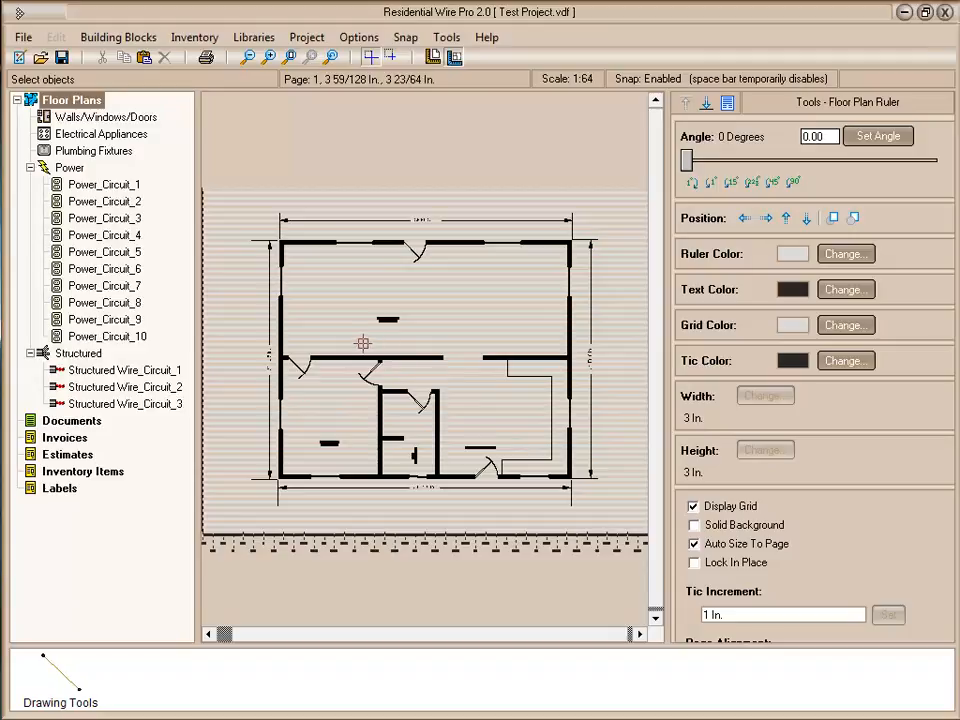
mouse_move(346, 437)
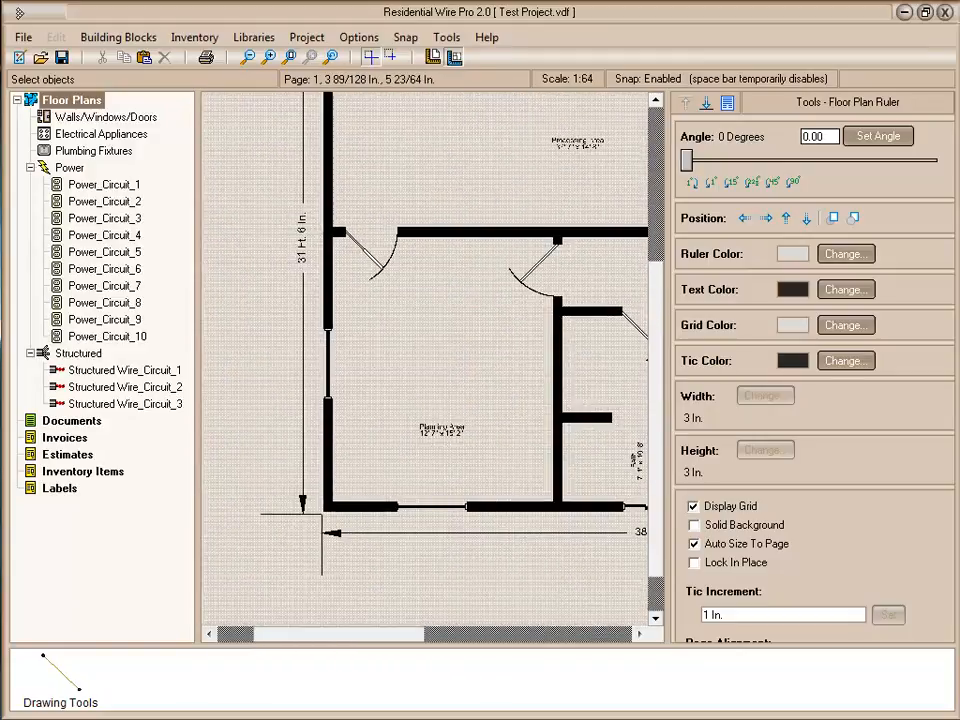
Zoom in on the Bath room so its walls, door and dimensions are readable.
scroll(down, 3)
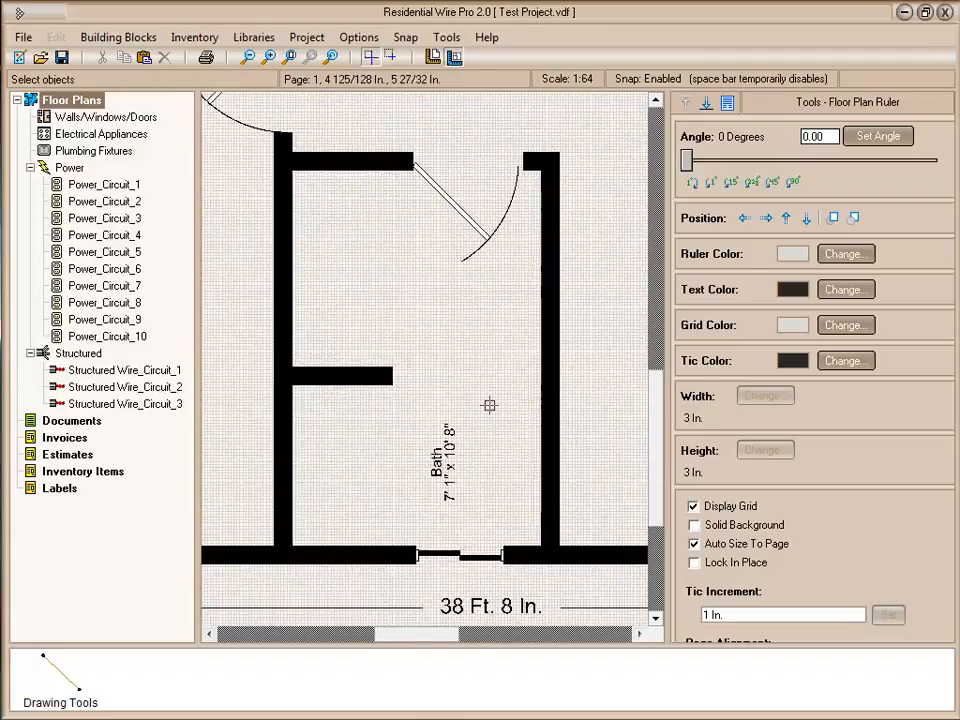
mouse_move(415, 355)
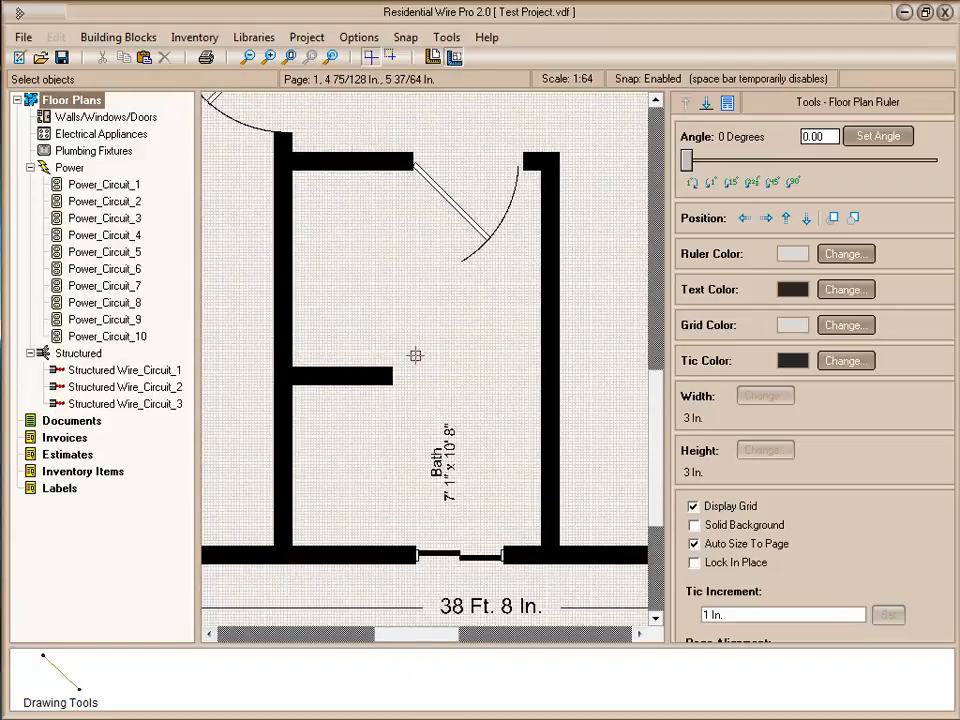
mouse_move(412, 320)
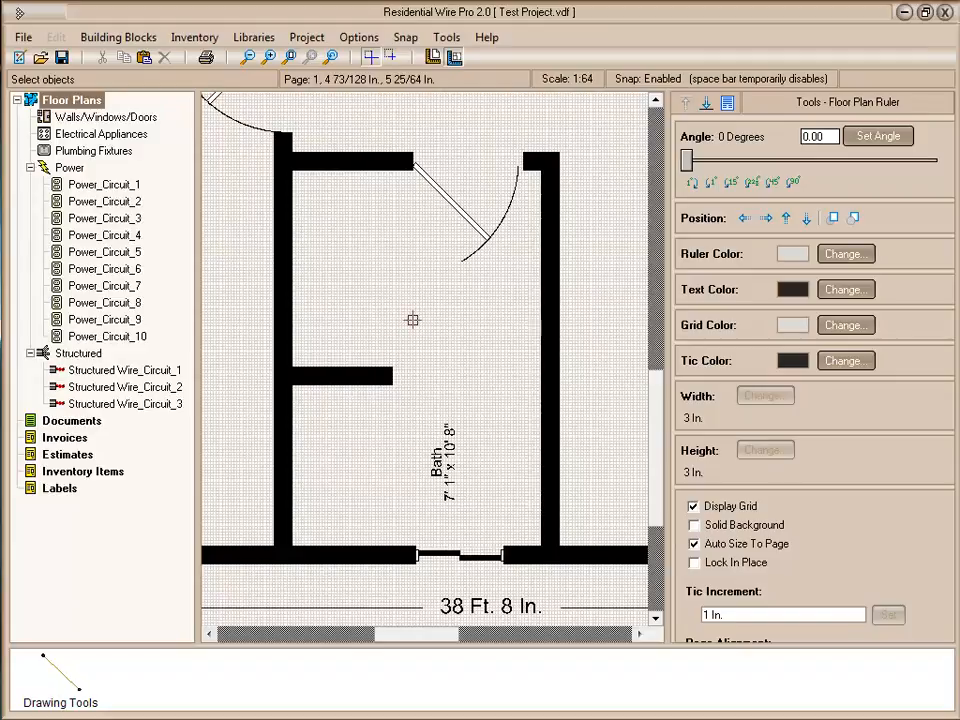
mouse_move(309, 378)
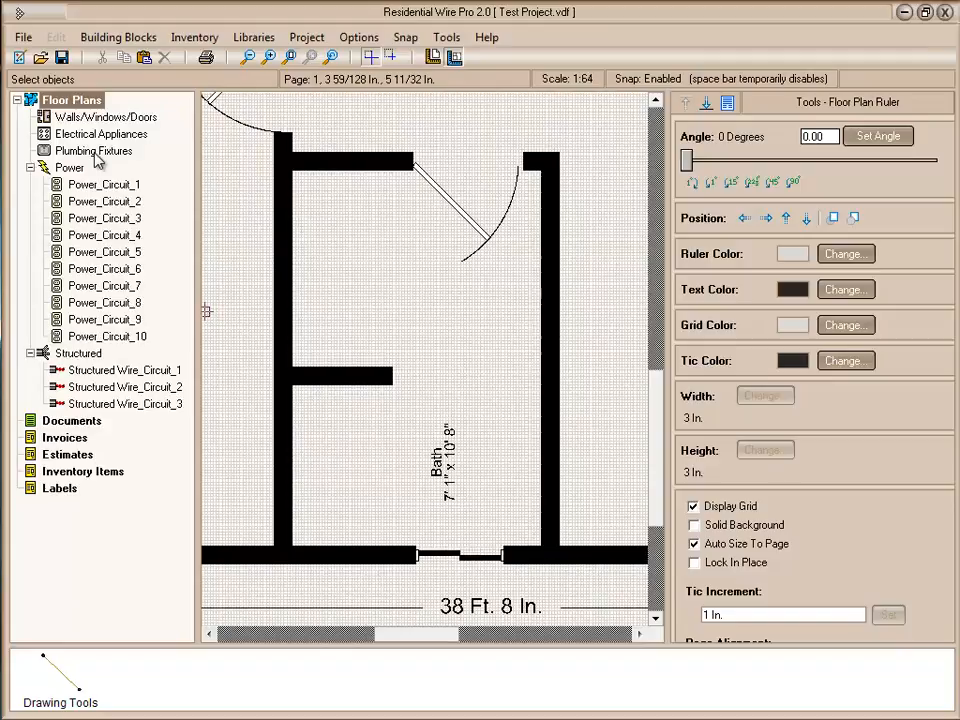
Place an oval bathtub of standard size in the Bath's upper-left alcove and a toilet below it.
click(94, 150)
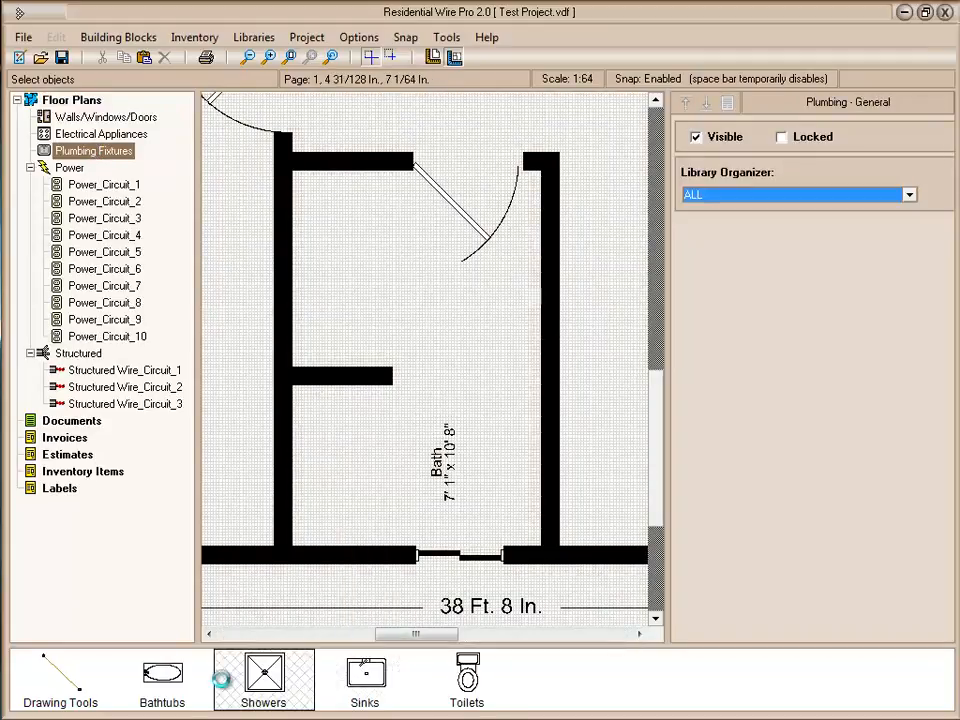
click(162, 680)
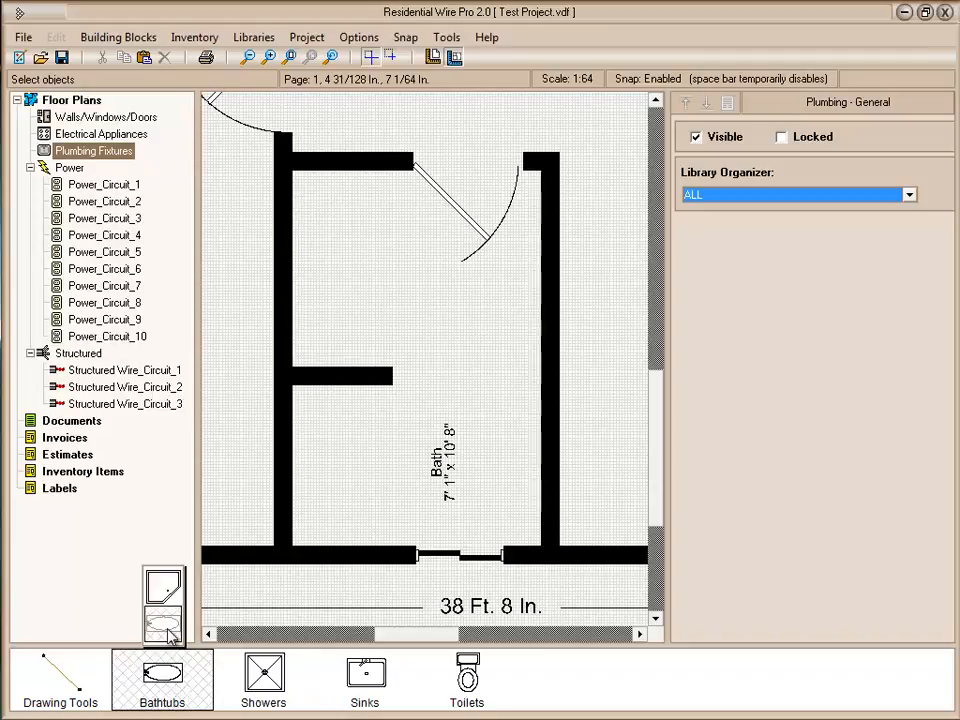
click(163, 625)
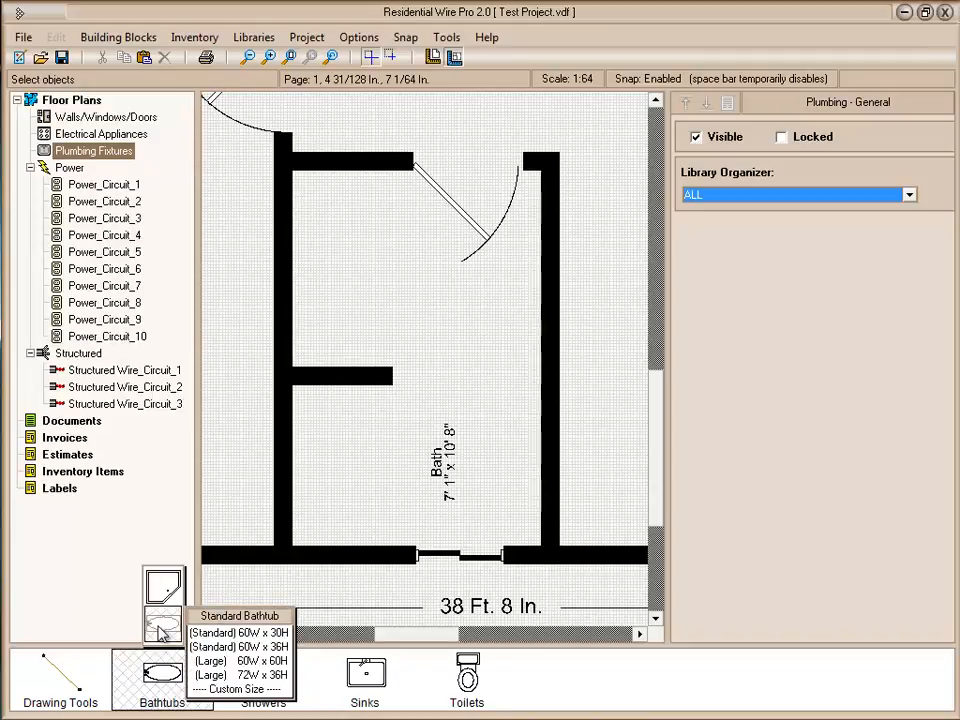
mouse_move(238, 647)
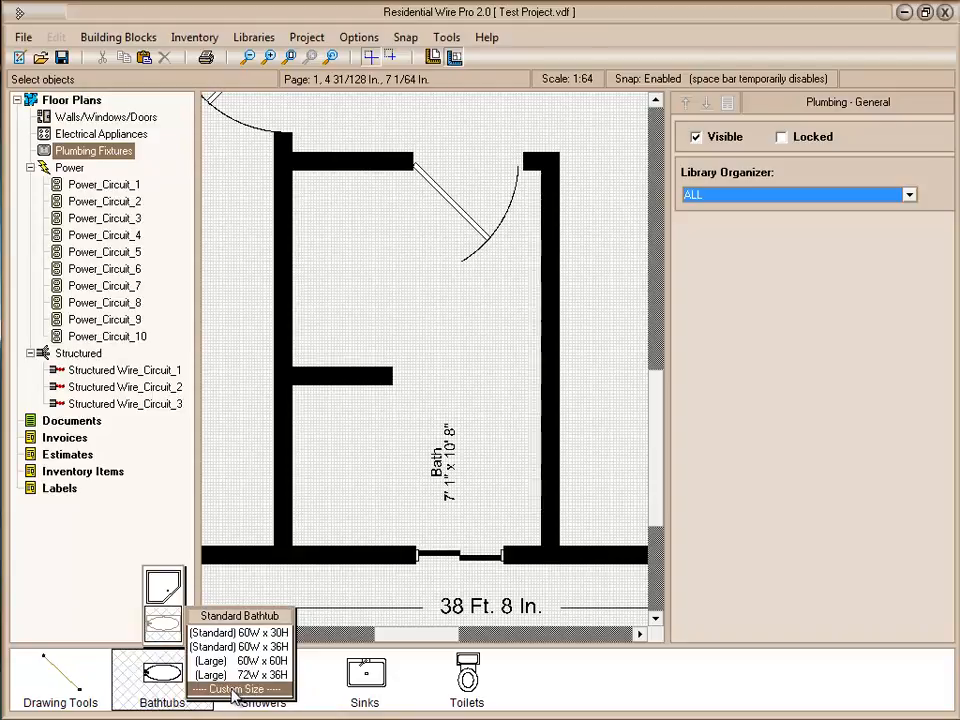
mouse_move(165, 625)
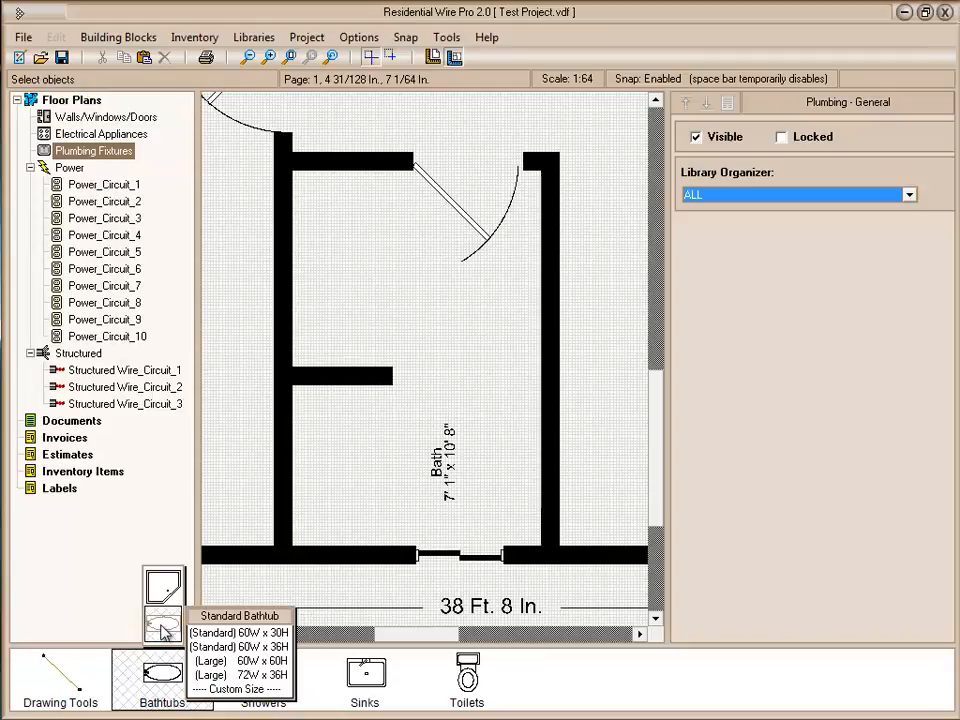
click(238, 615)
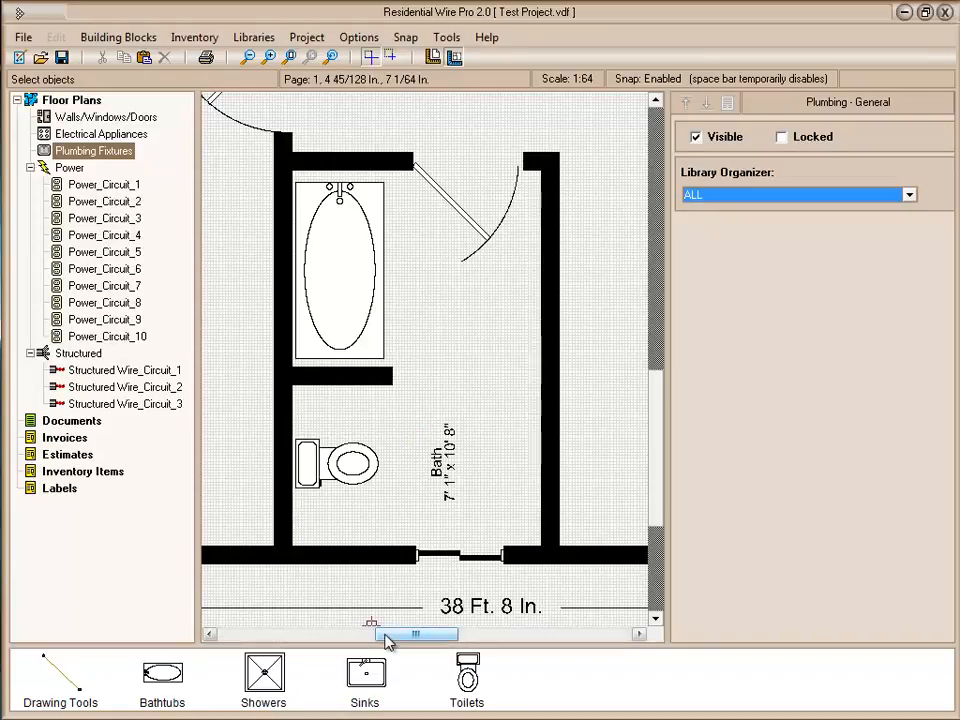
click(364, 680)
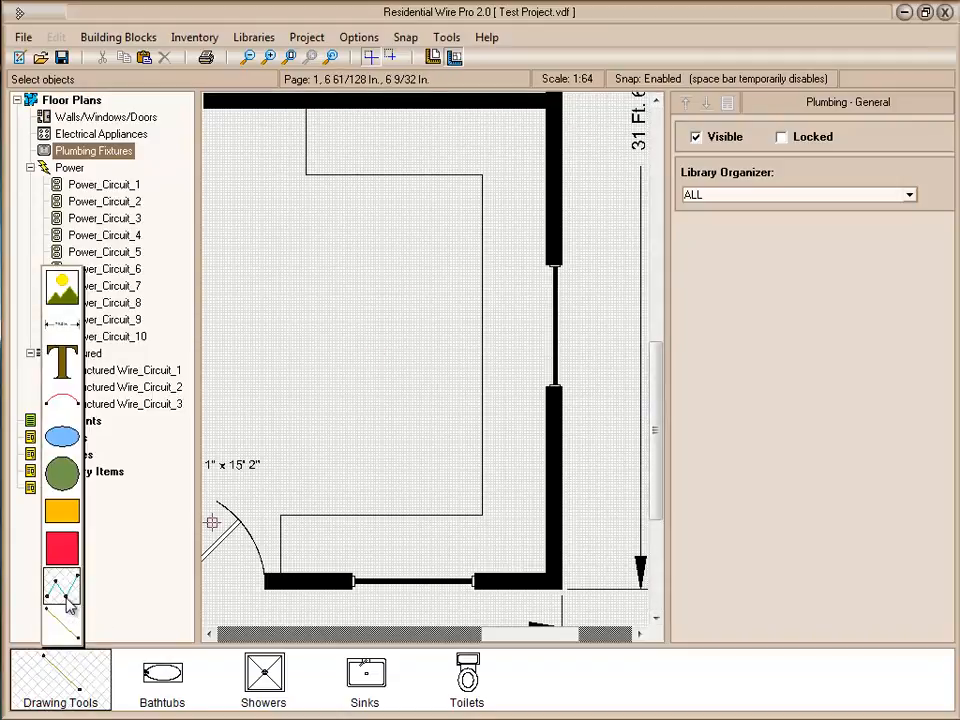
Place a double sink against the right-hand wall of the kitchen counter.
click(62, 590)
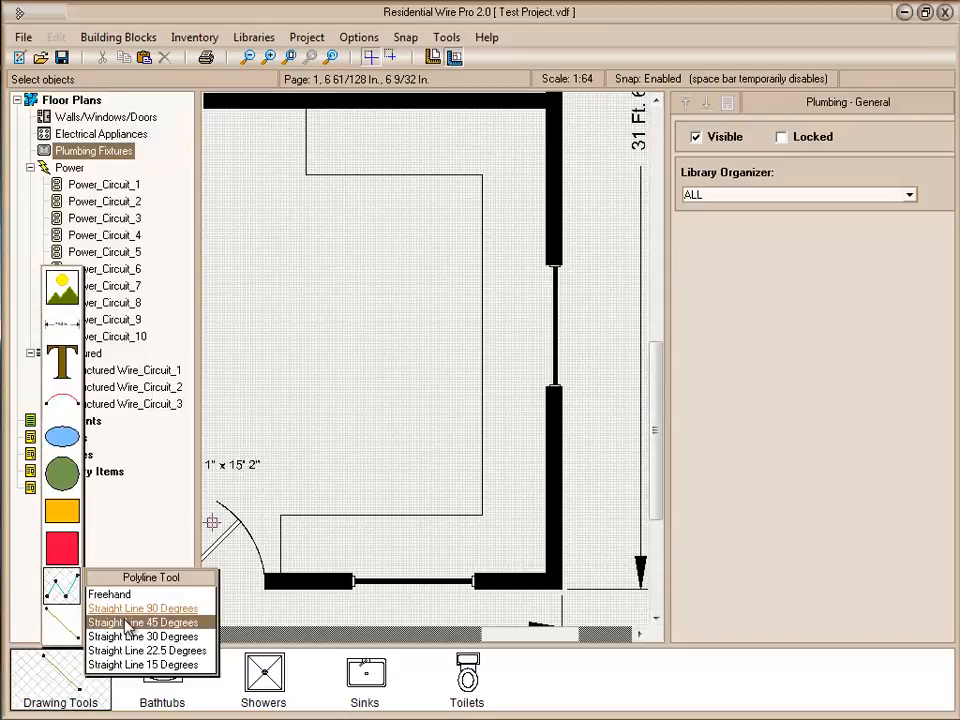
mouse_move(142, 622)
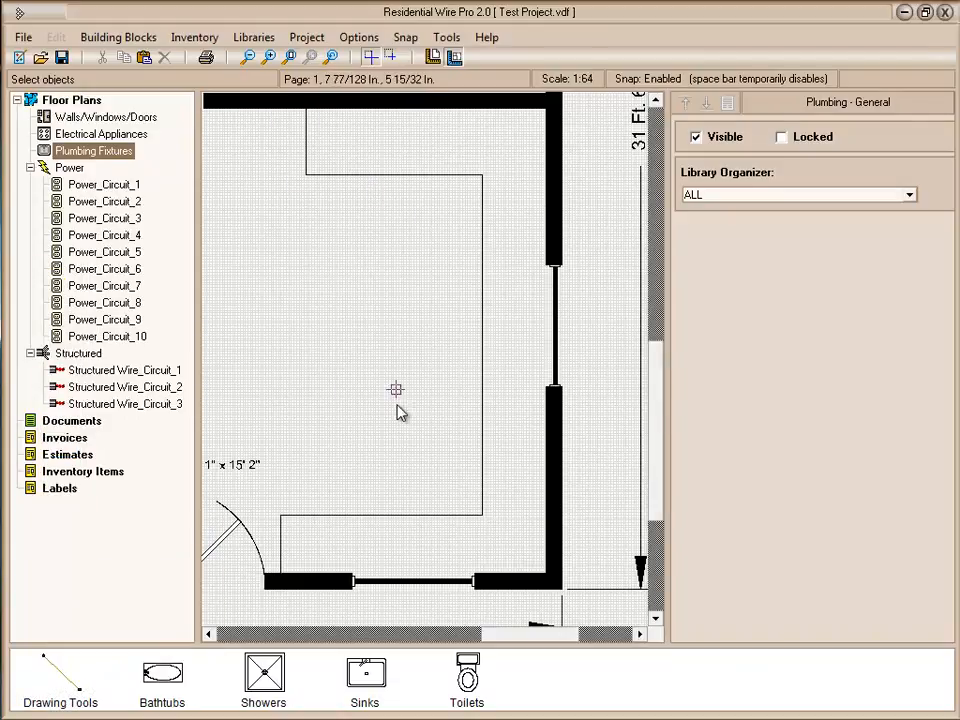
mouse_move(333, 334)
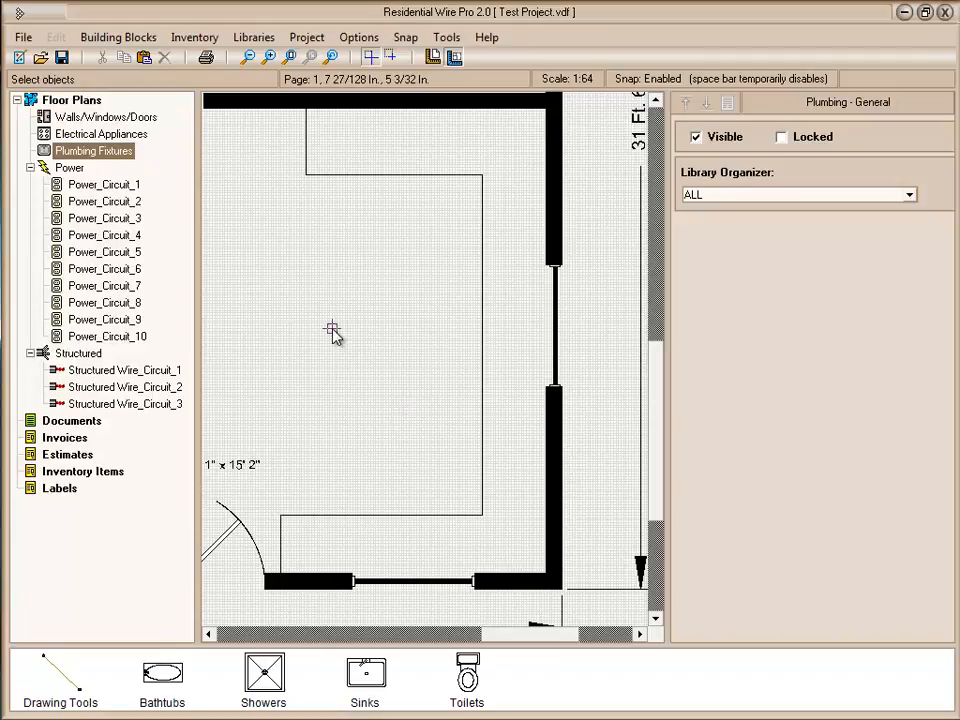
click(365, 680)
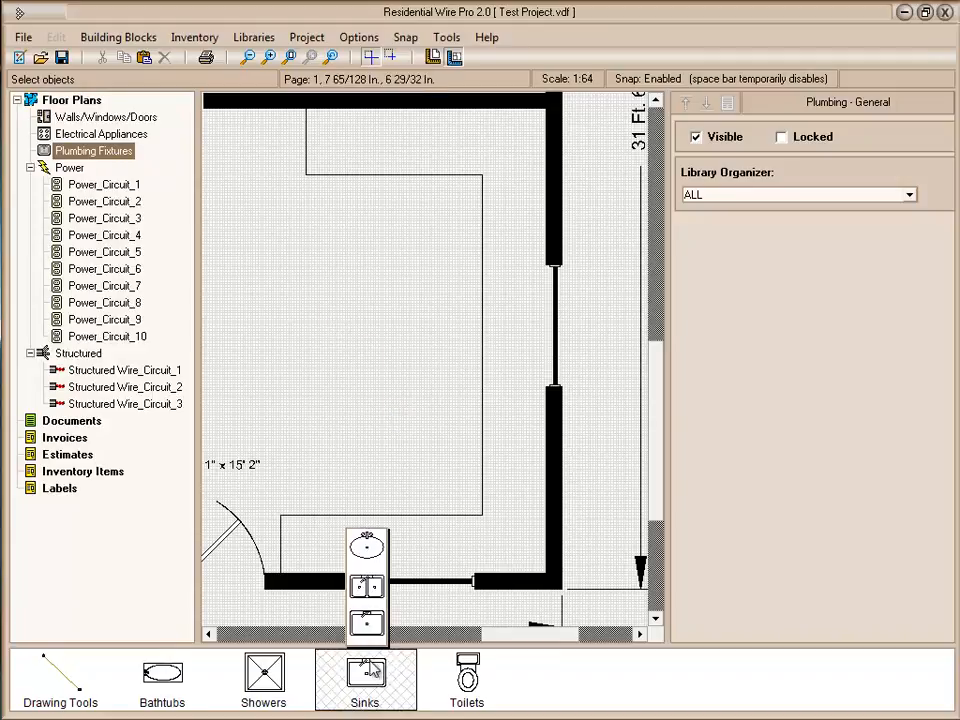
click(364, 680)
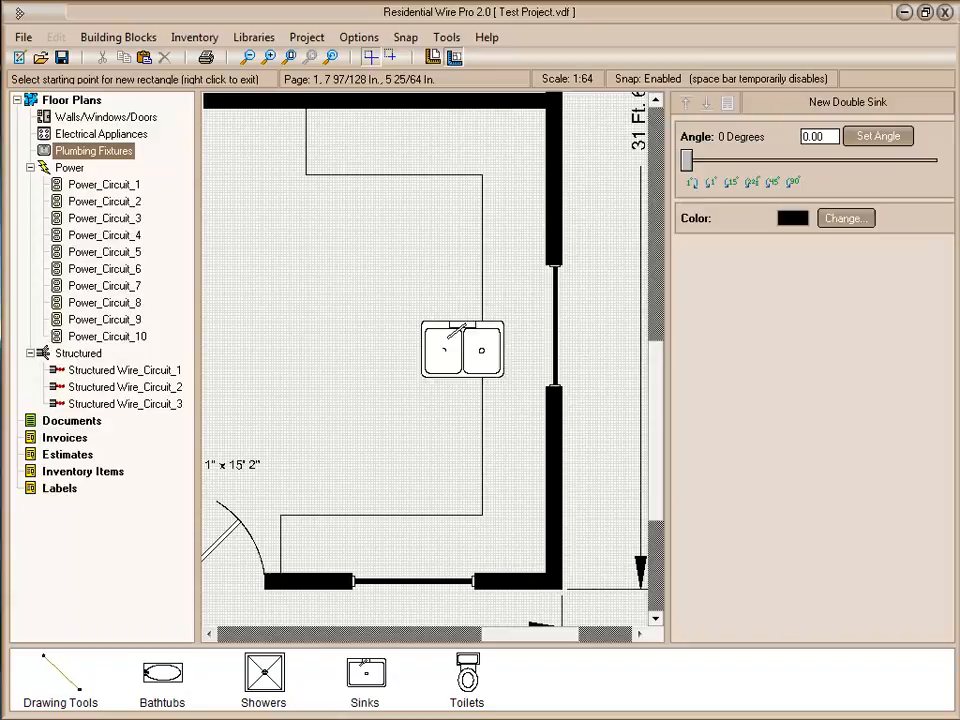
drag(462, 349, 518, 320)
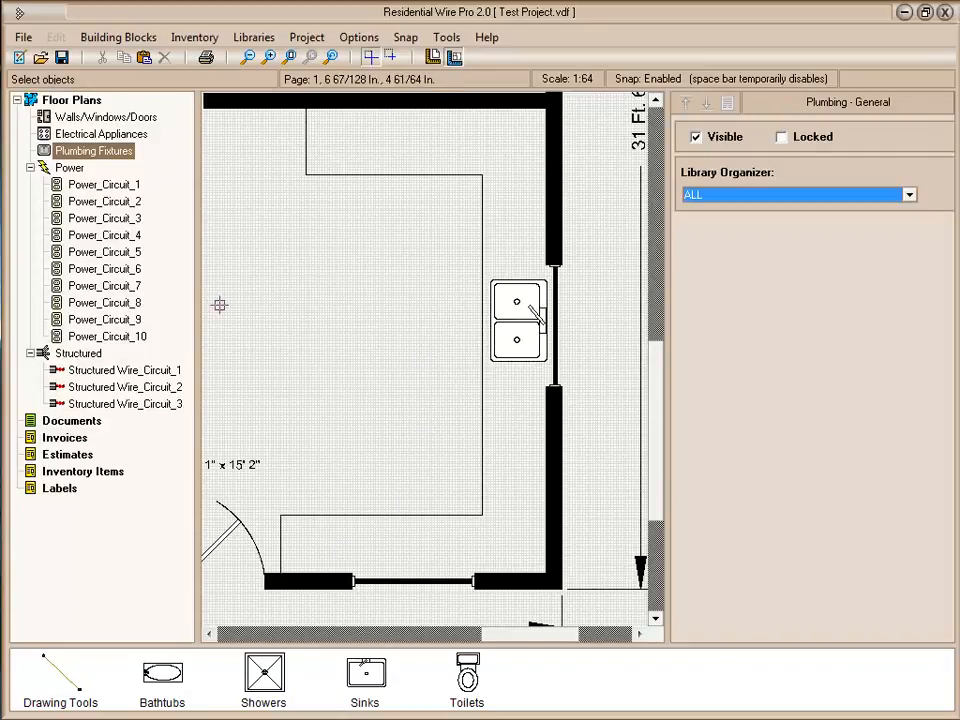
Place a four-burner range and a single-door refrigerator along the kitchen's top wall.
click(100, 133)
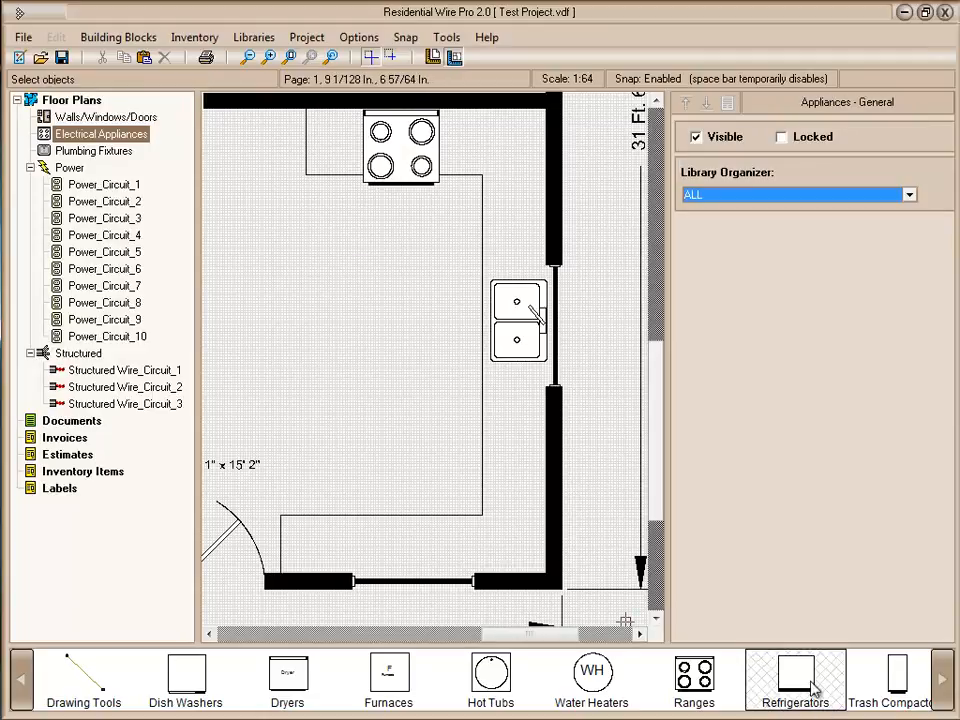
click(795, 675)
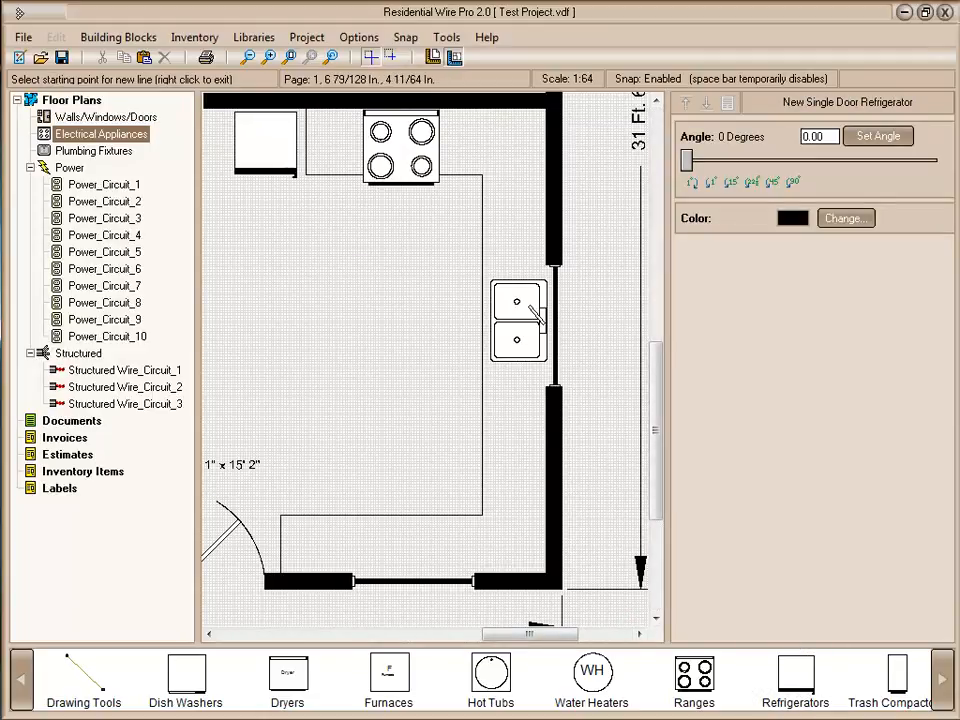
click(185, 680)
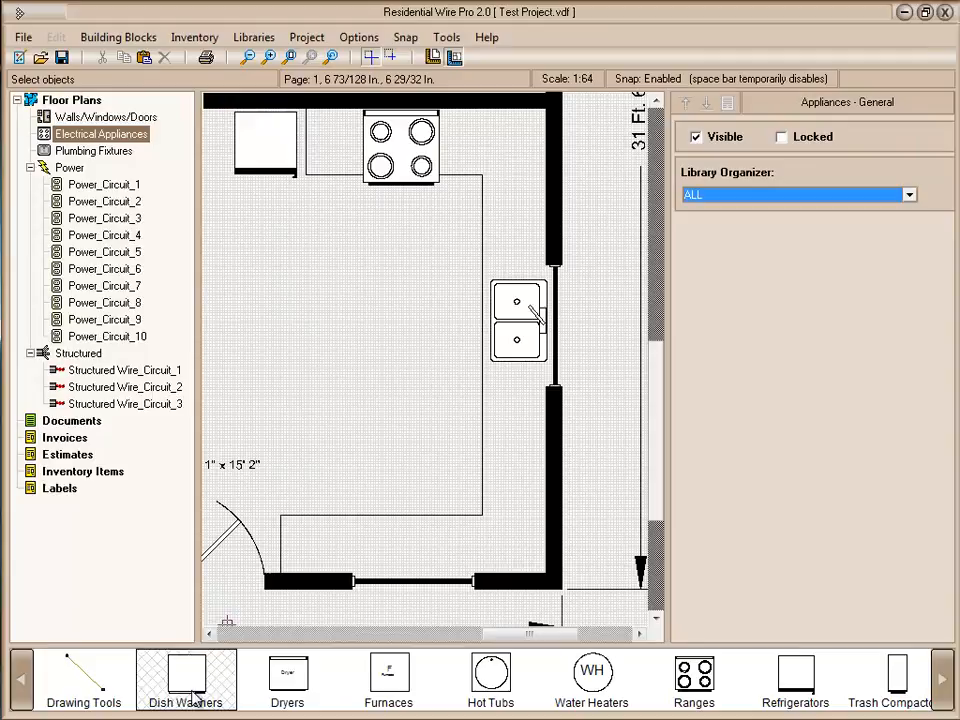
click(185, 680)
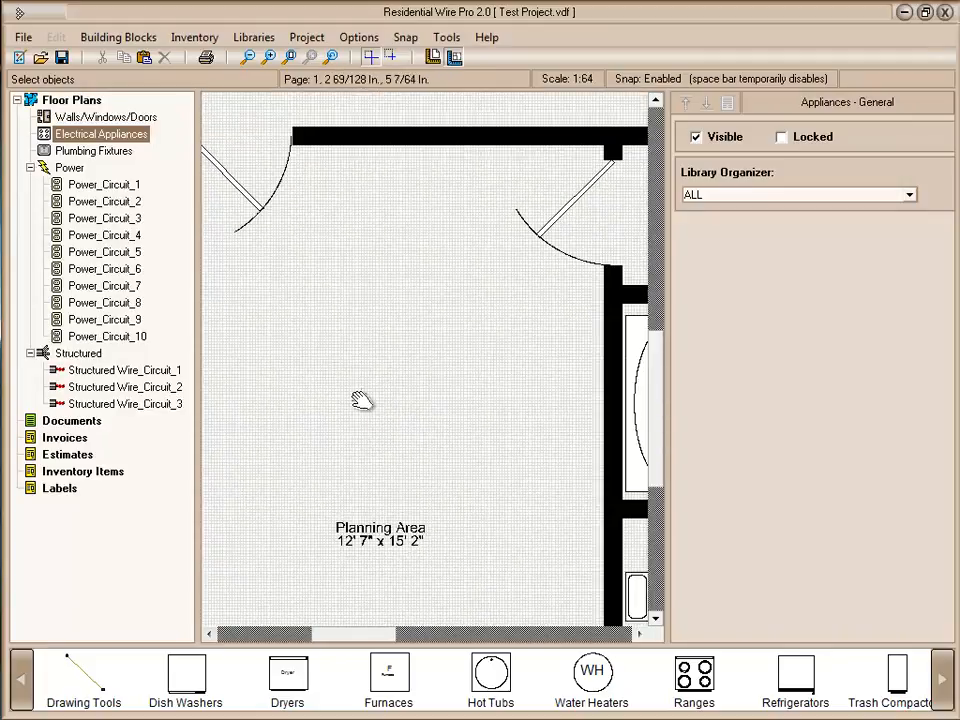
Select Power_Circuit_1 under Power in the Floor Plans tree as the working circuit.
scroll(down, 3)
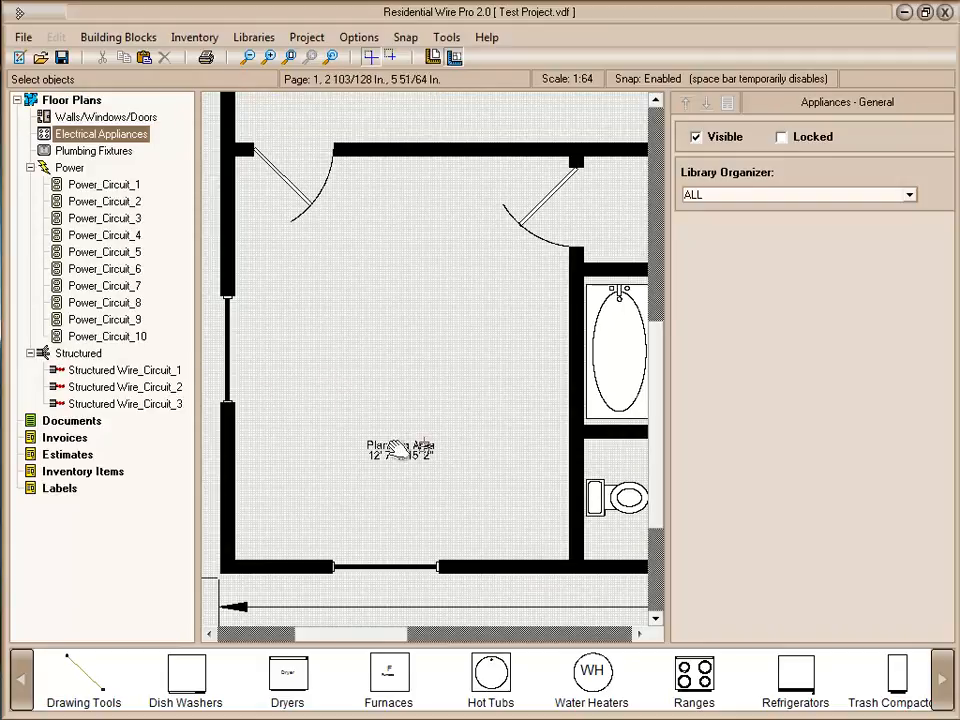
click(104, 184)
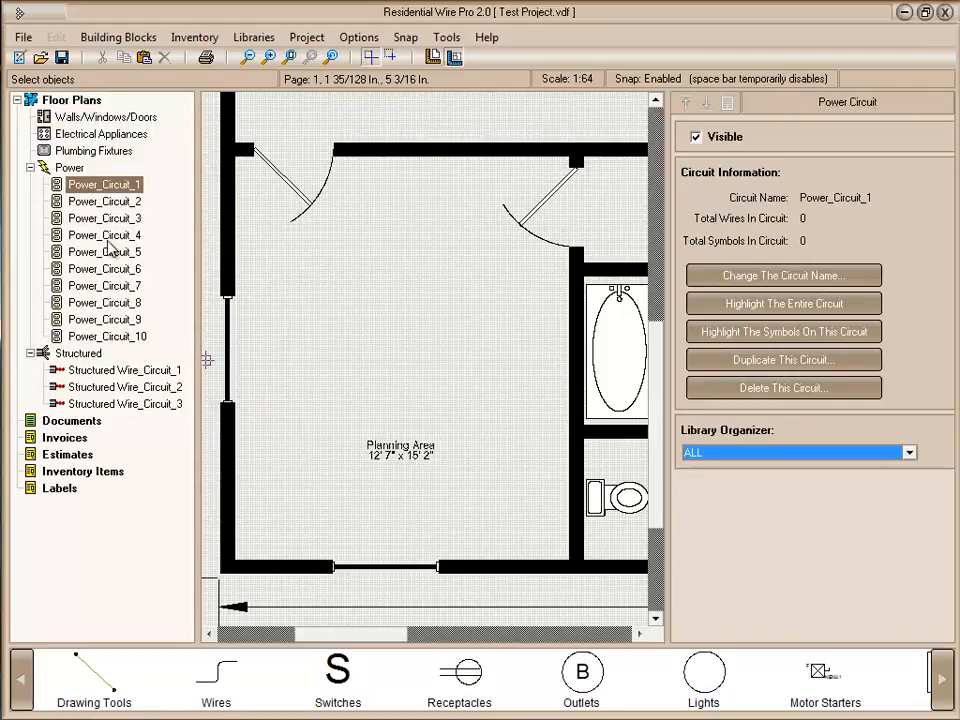
mouse_move(333, 538)
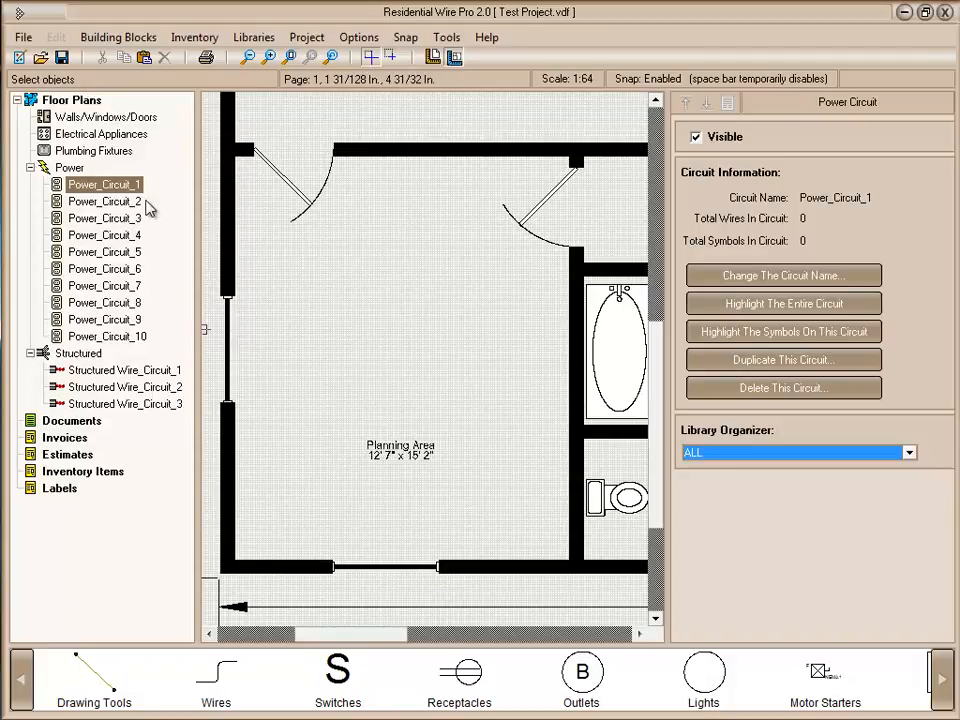
Place a 3-way switch beside each door and a ceiling light in the middle of the room.
click(337, 675)
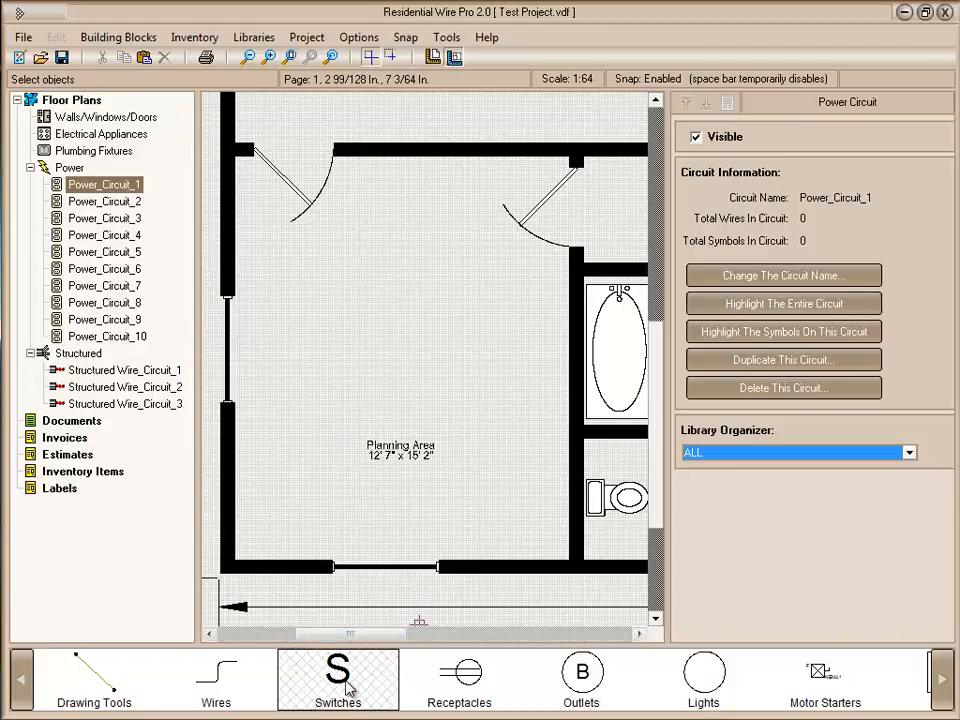
click(337, 680)
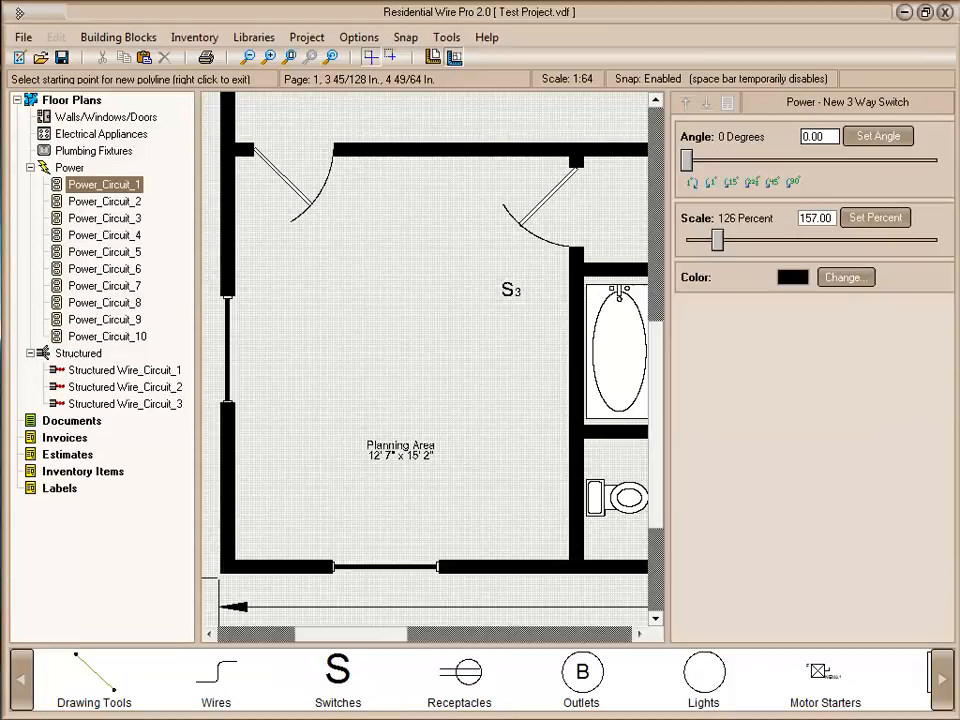
click(350, 170)
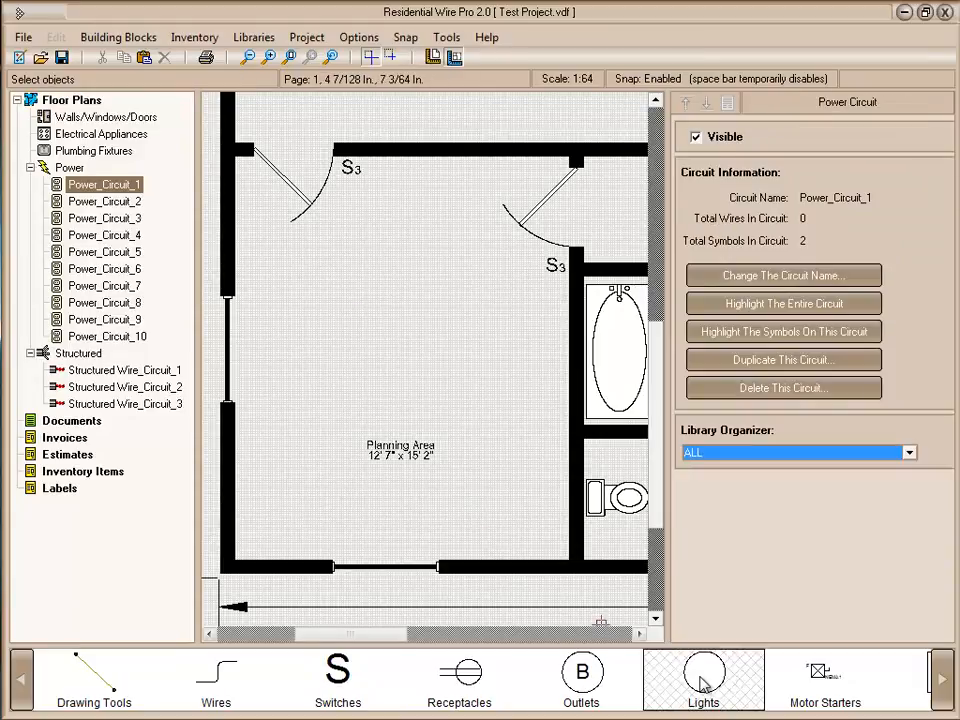
click(703, 680)
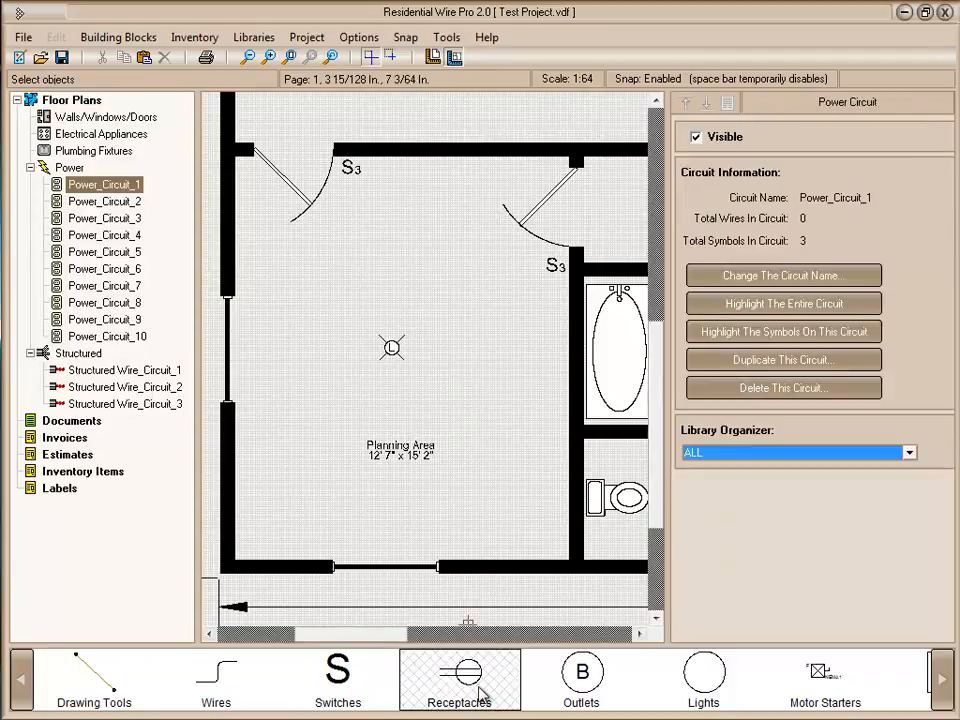
Place duplex receptacles along the room's walls.
click(459, 680)
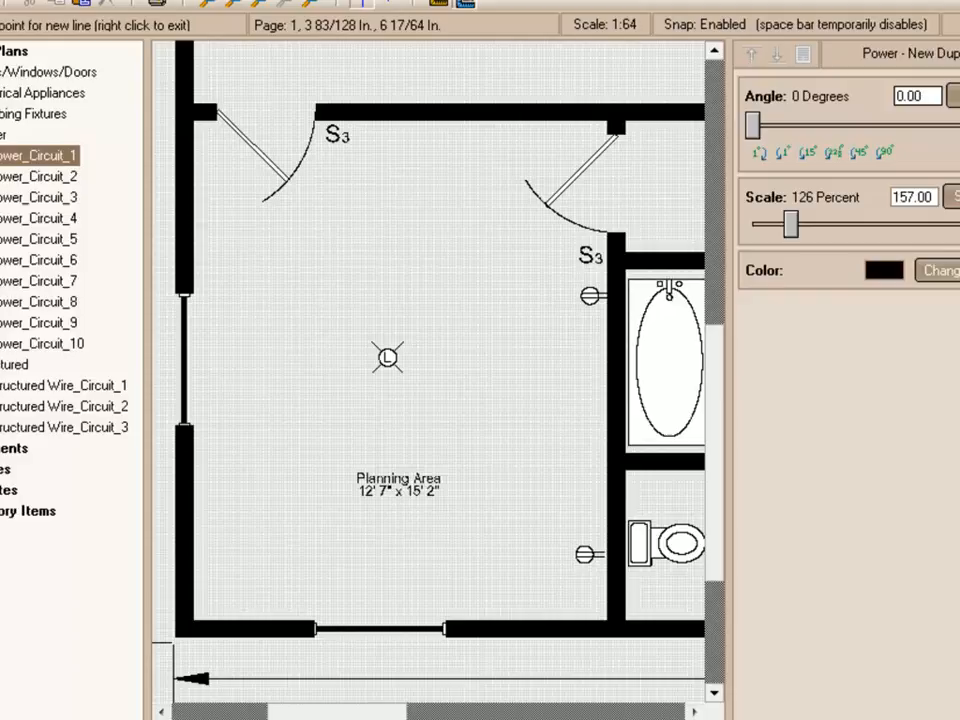
click(537, 602)
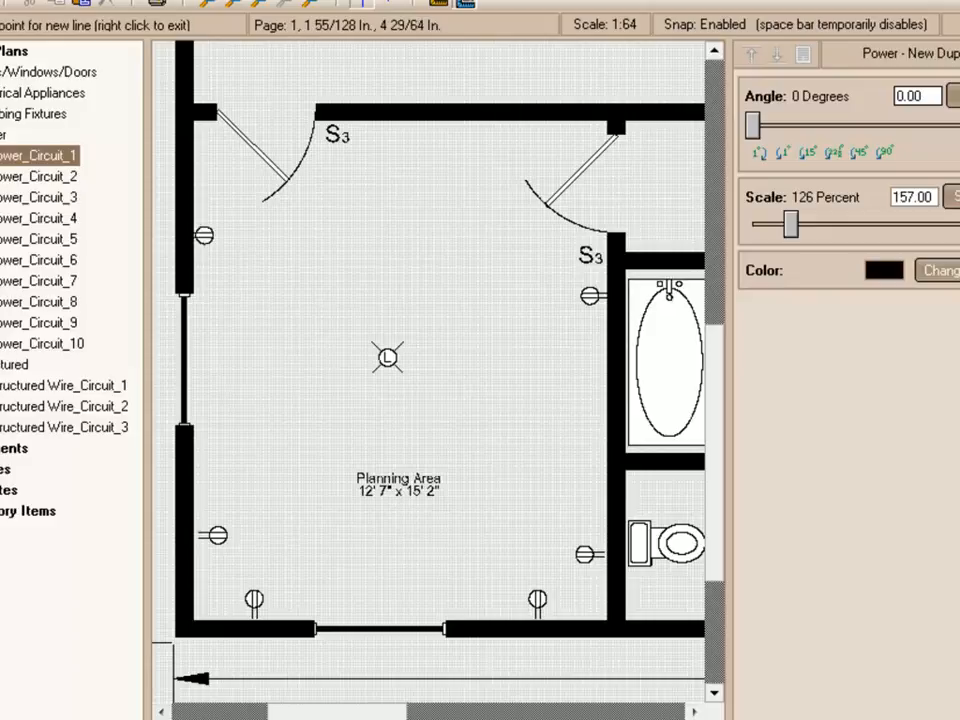
click(310, 300)
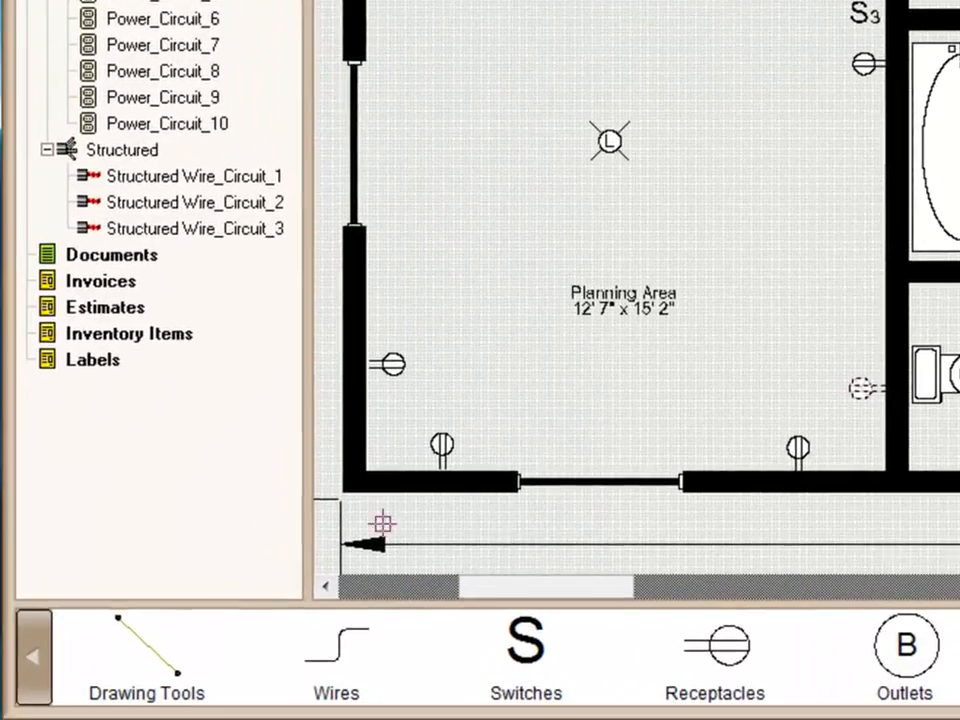
Draw sweeping wires from the upper-left switch to the light and from the light to the right switch.
click(336, 655)
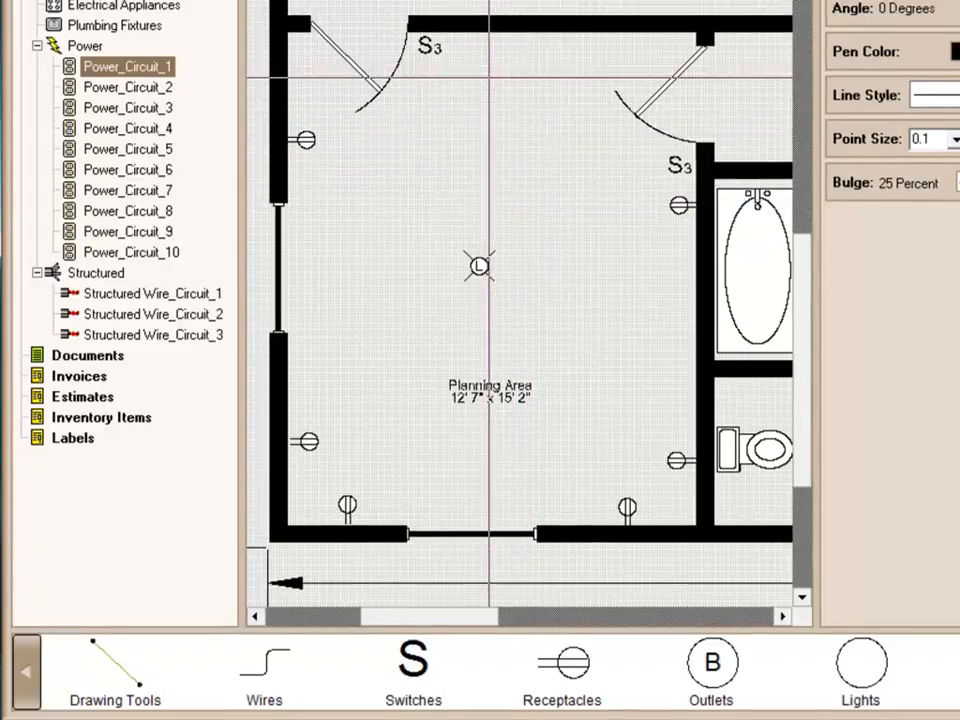
click(443, 64)
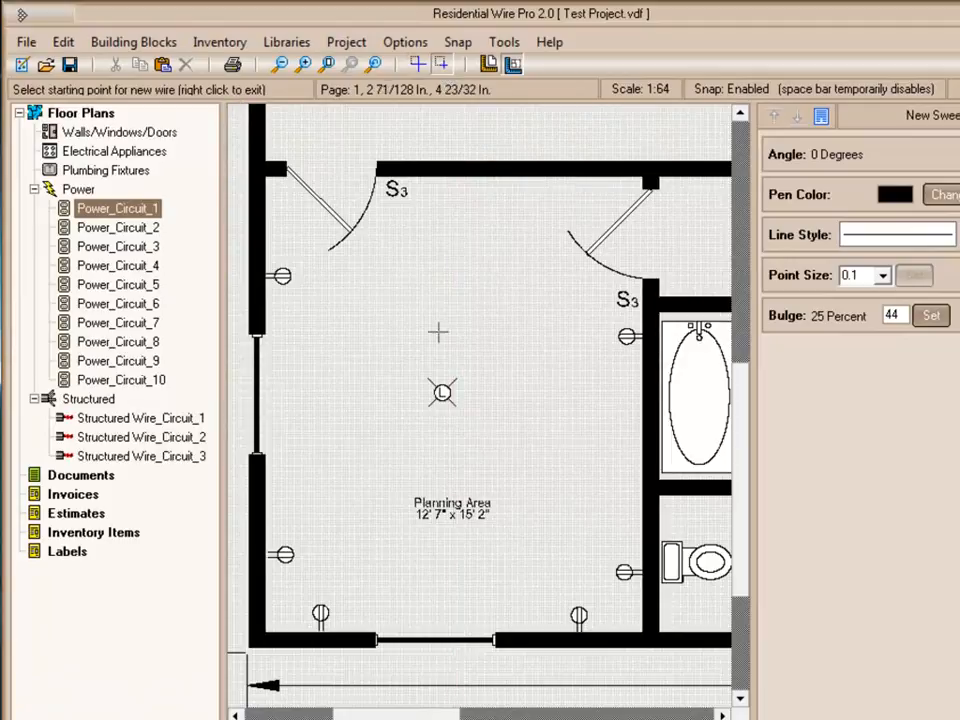
mouse_move(445, 192)
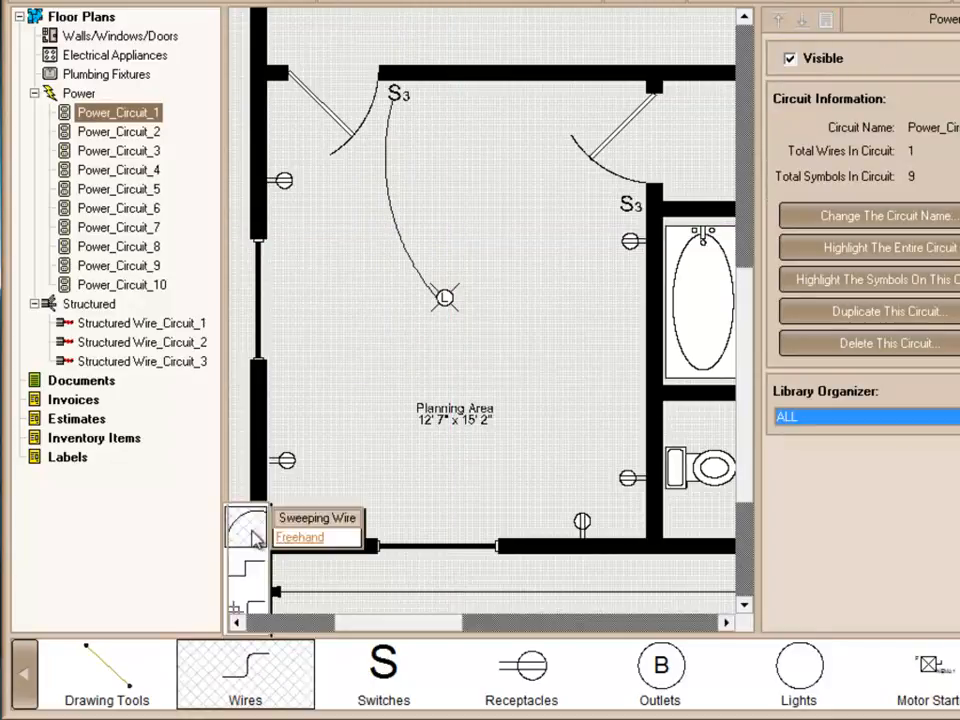
click(317, 518)
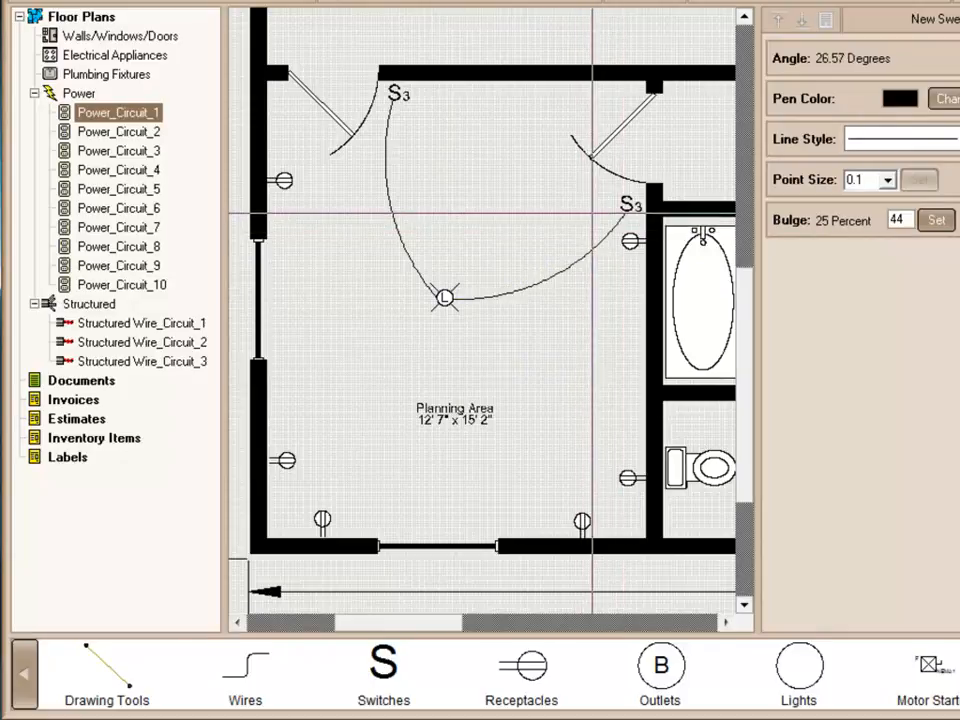
click(118, 112)
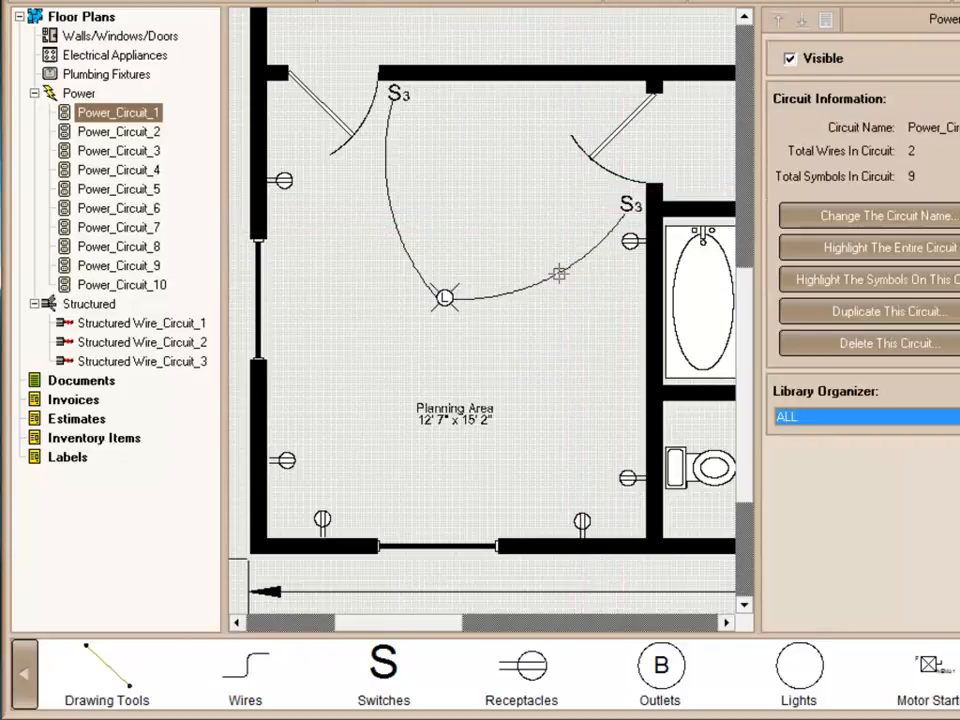
mouse_move(394, 216)
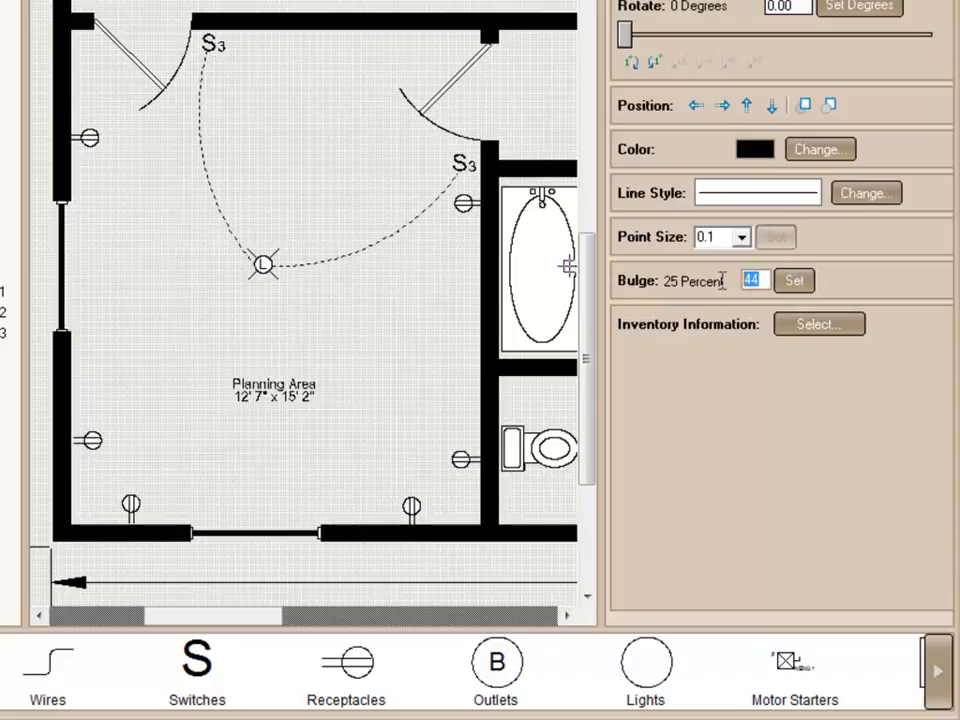
mouse_move(728, 292)
text(55)
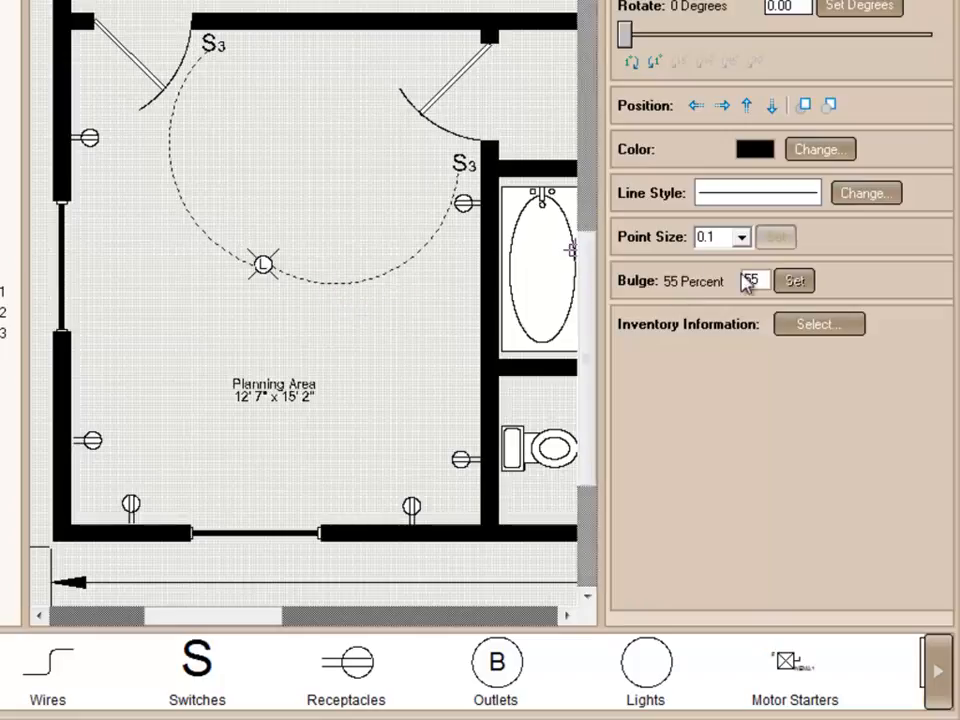
Give both selected switch wires a bulge of 4 and a red pen color.
text(44)
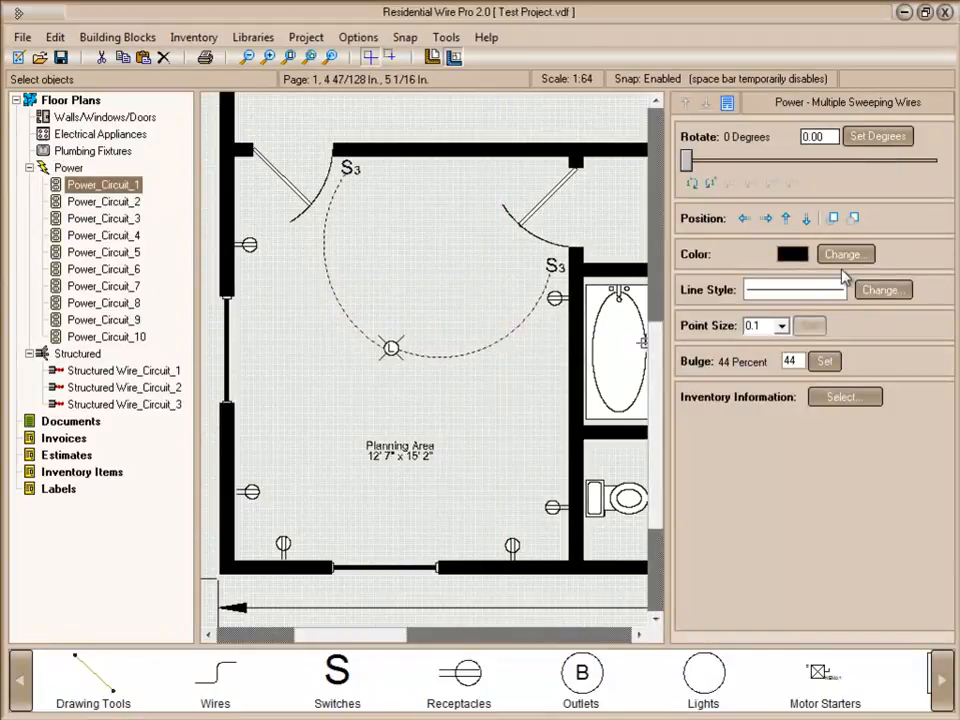
click(844, 253)
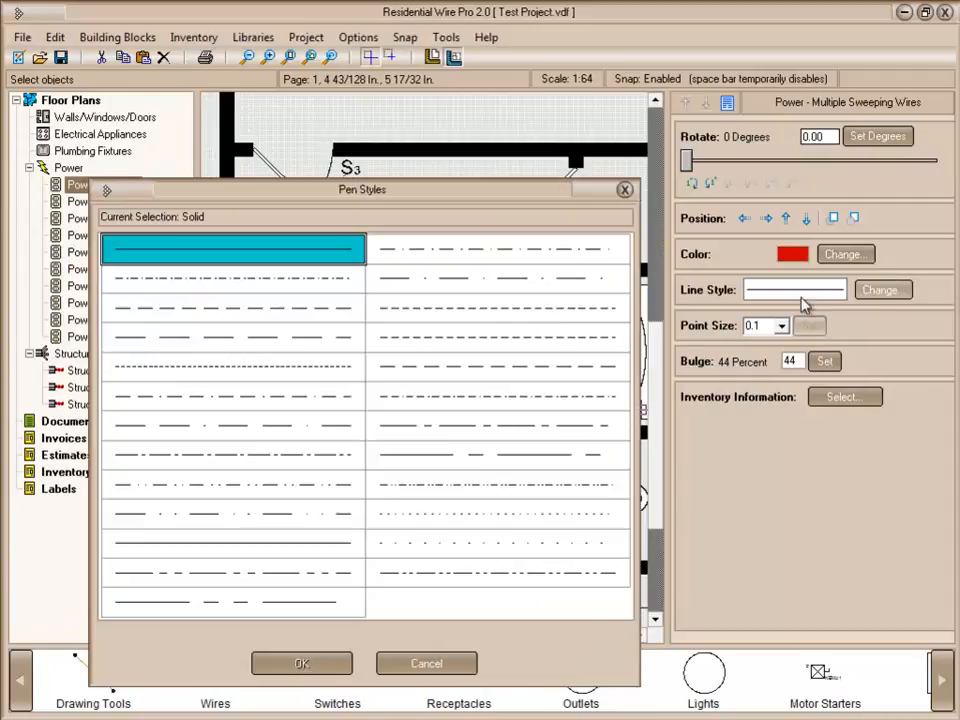
click(301, 663)
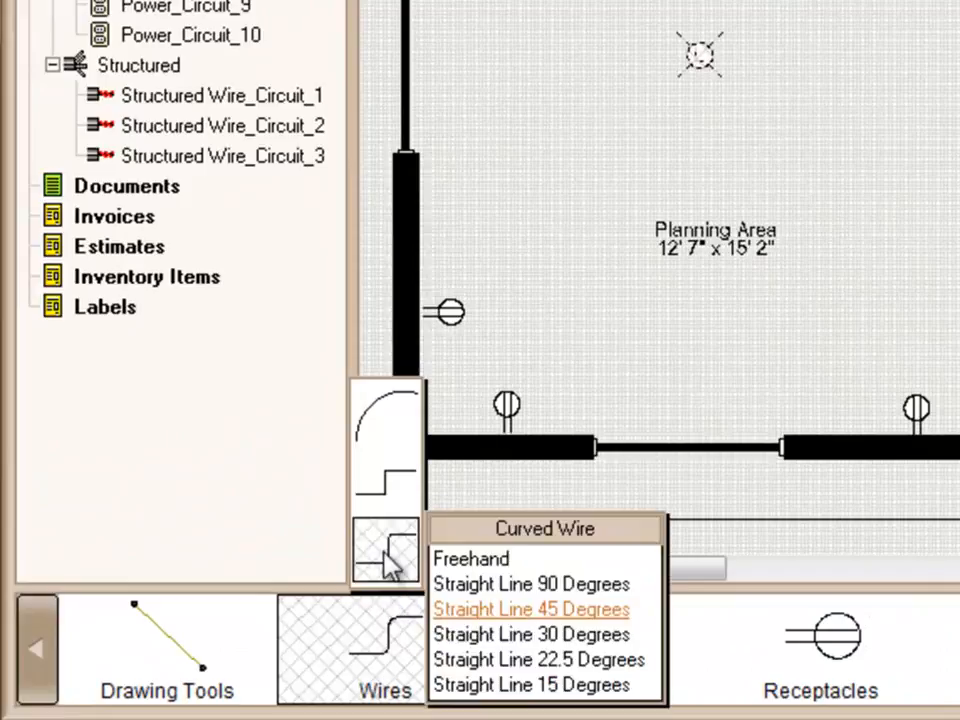
mouse_move(530, 609)
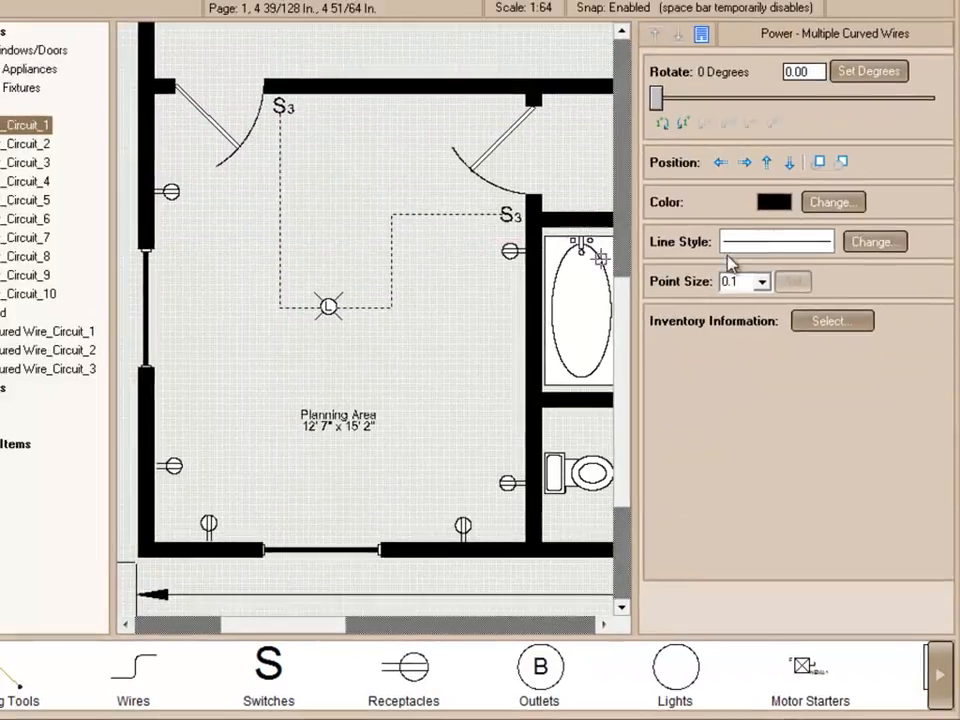
Color the new 45-degree switch-to-light wire runs red.
click(832, 202)
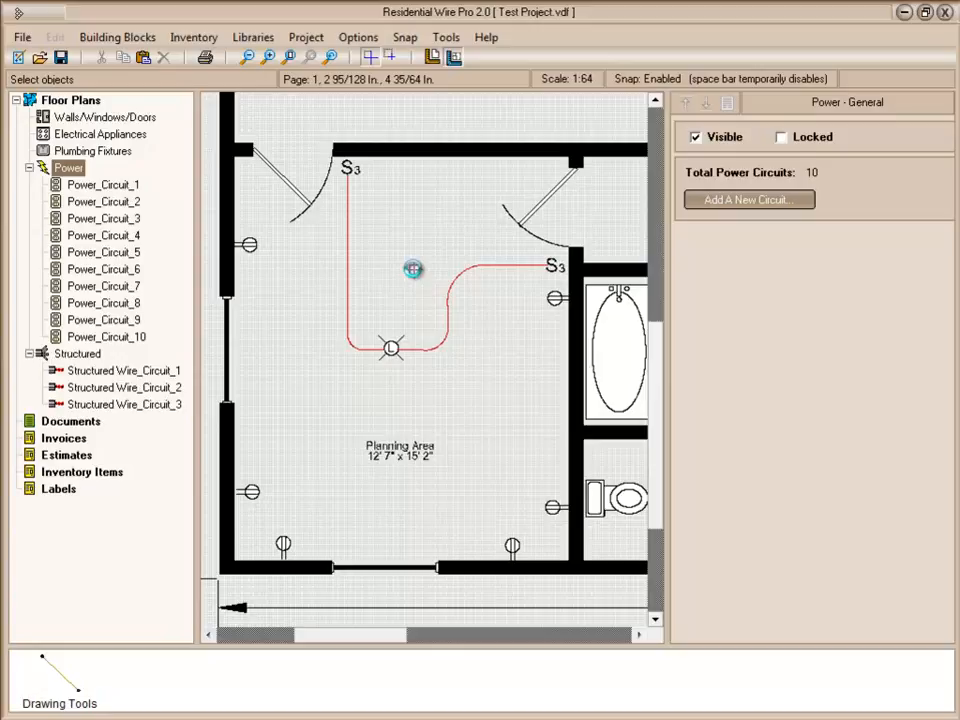
mouse_move(365, 367)
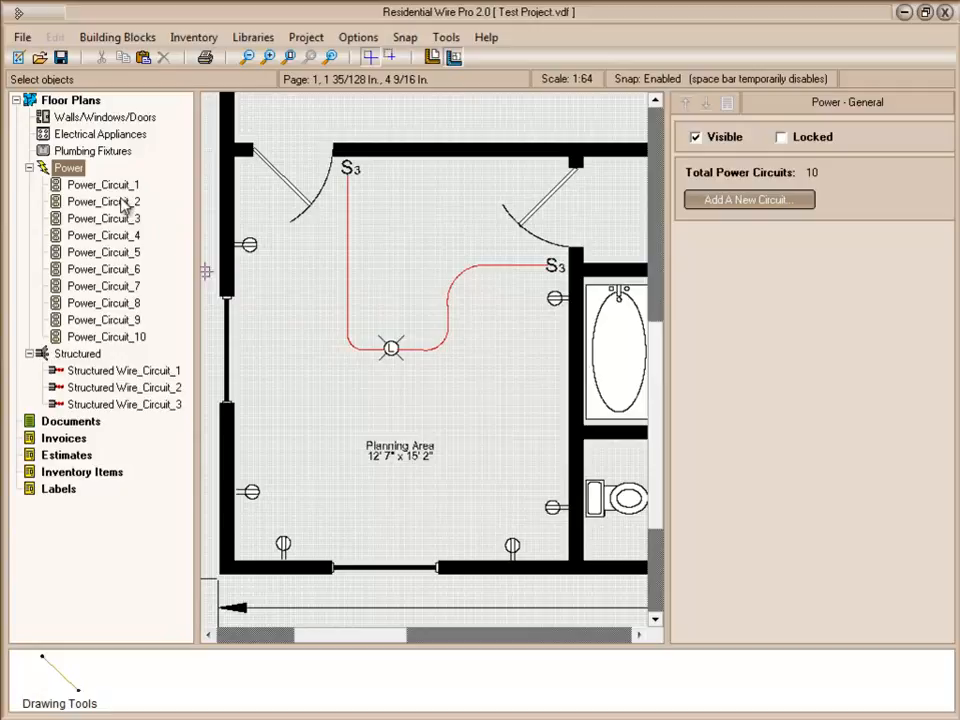
Rename Power_Circuit_1 to Planning Recept.
click(102, 184)
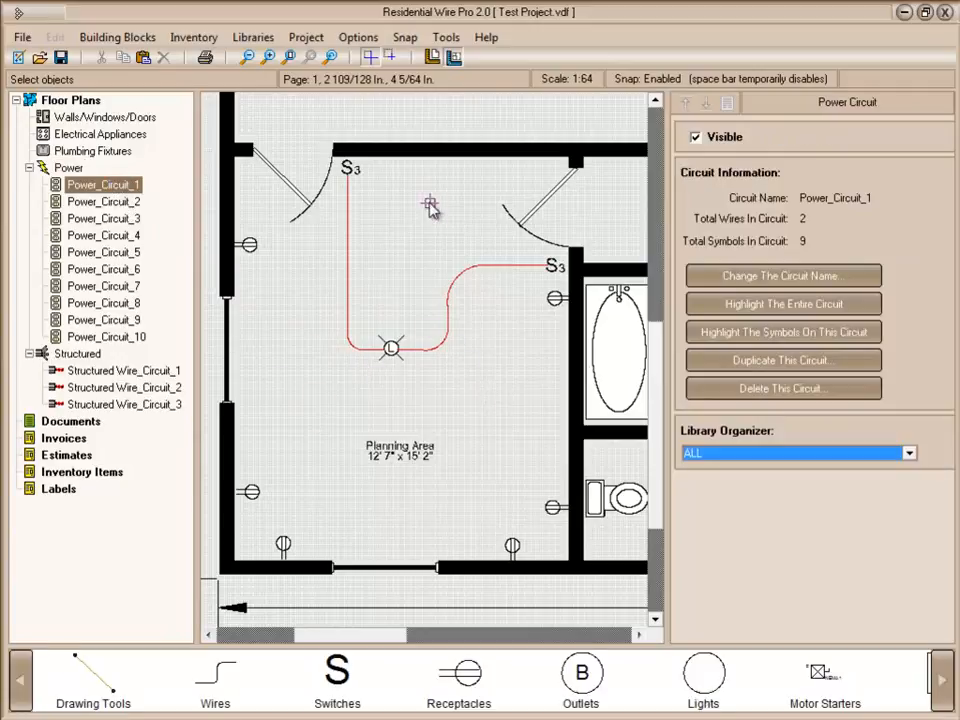
mouse_move(335, 365)
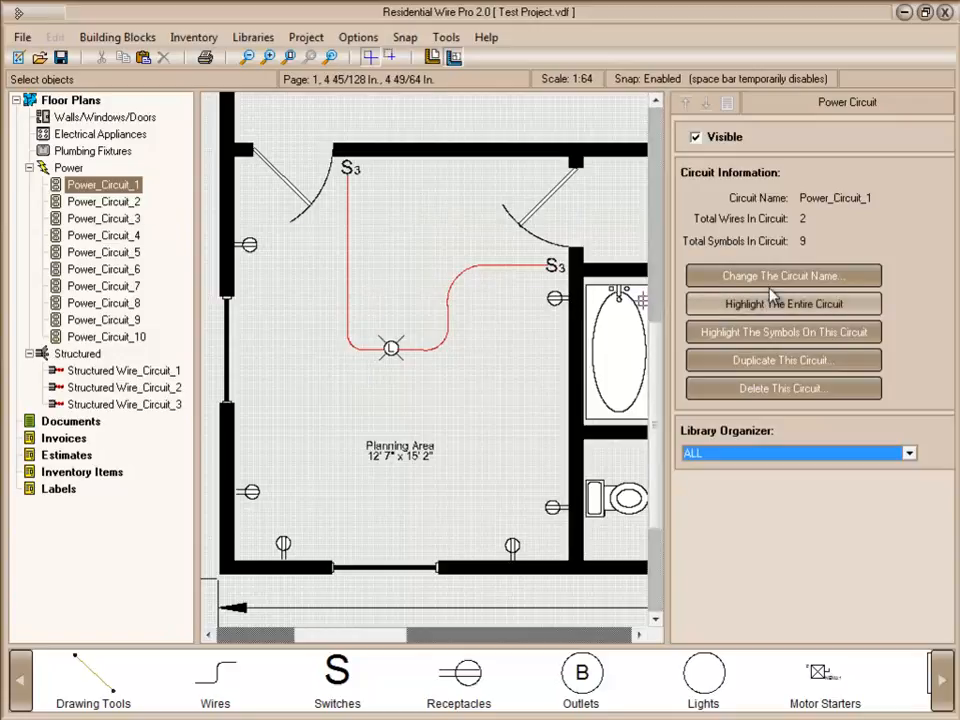
click(782, 276)
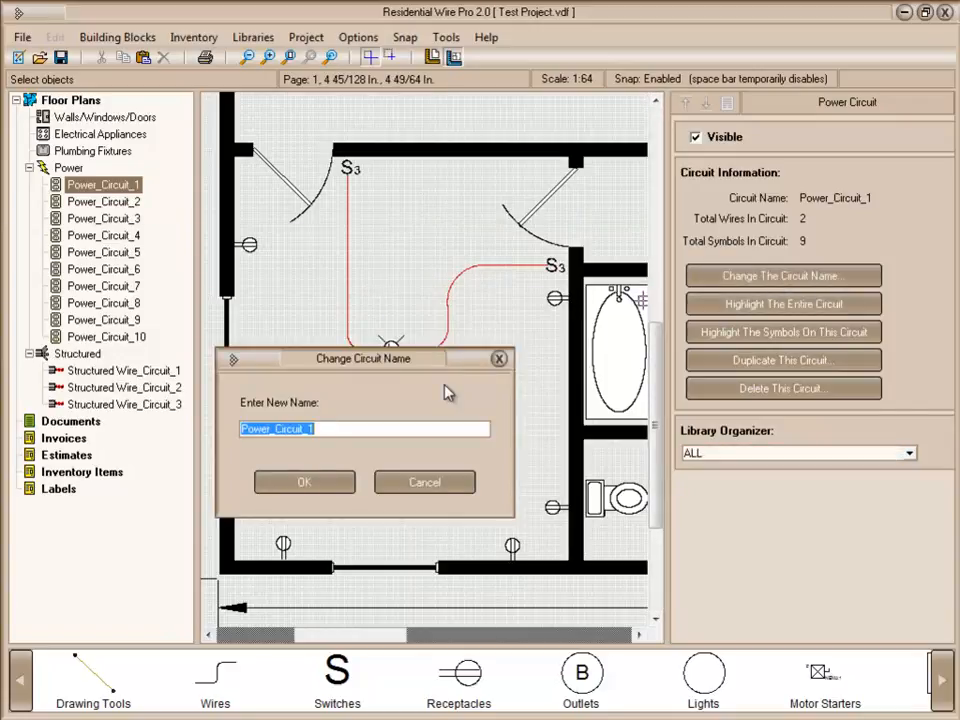
text(Planning Recept)
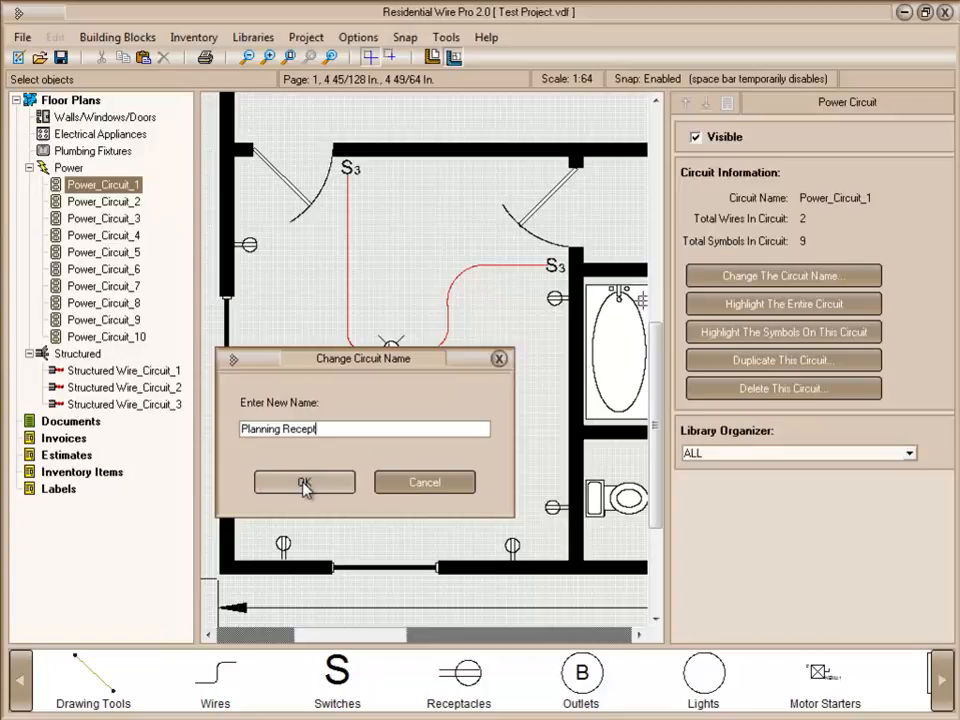
click(304, 482)
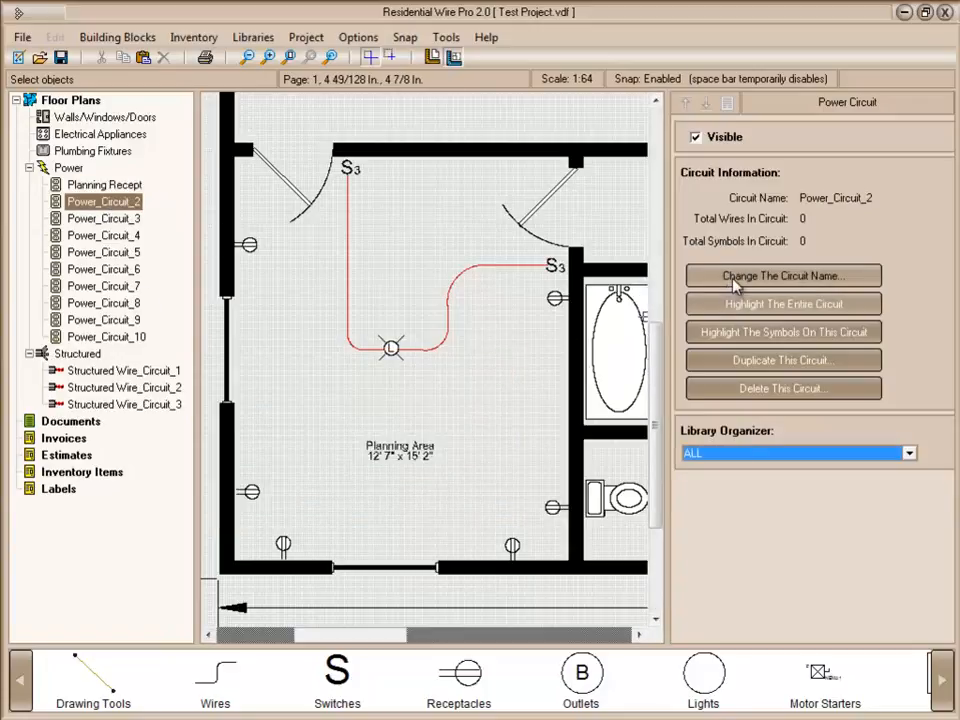
Rename Power_Circuit_2 to Planning Lights.
click(782, 275)
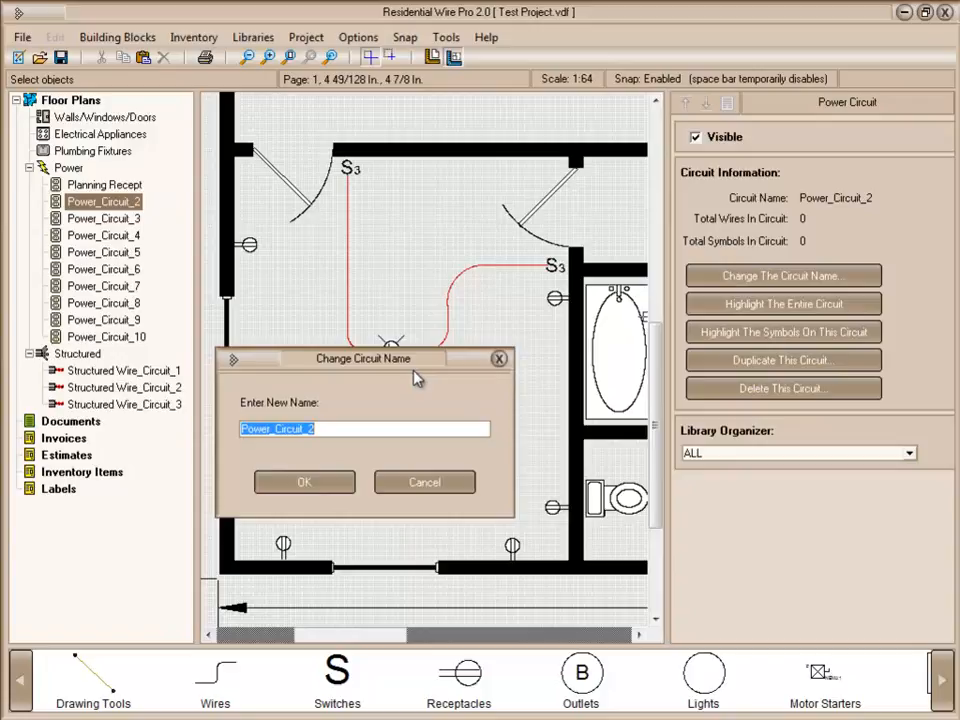
text(Planning Lights)
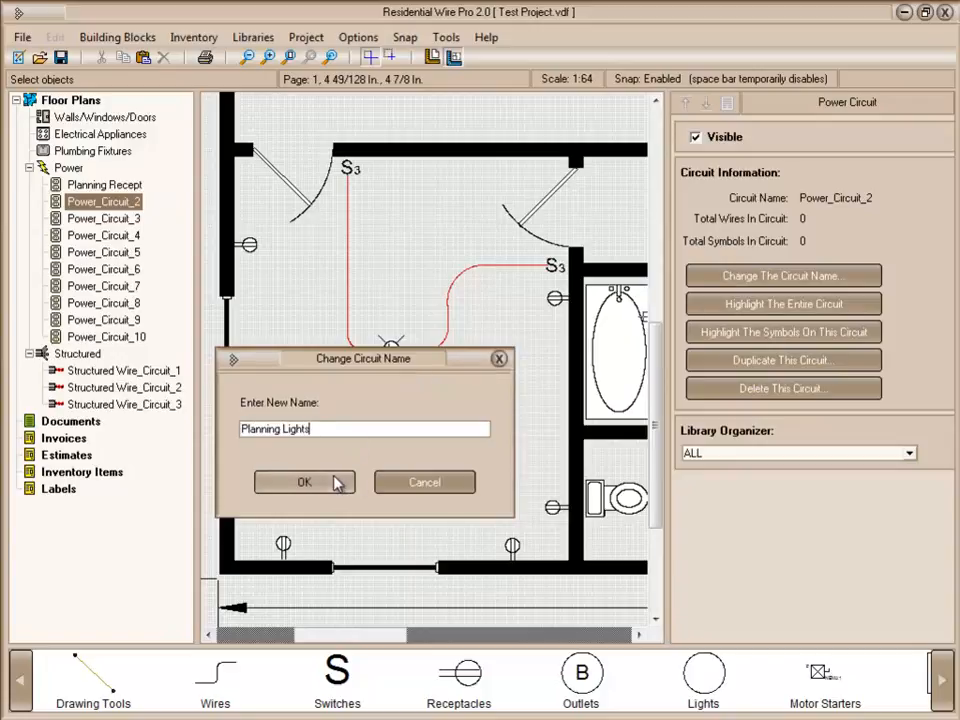
click(305, 482)
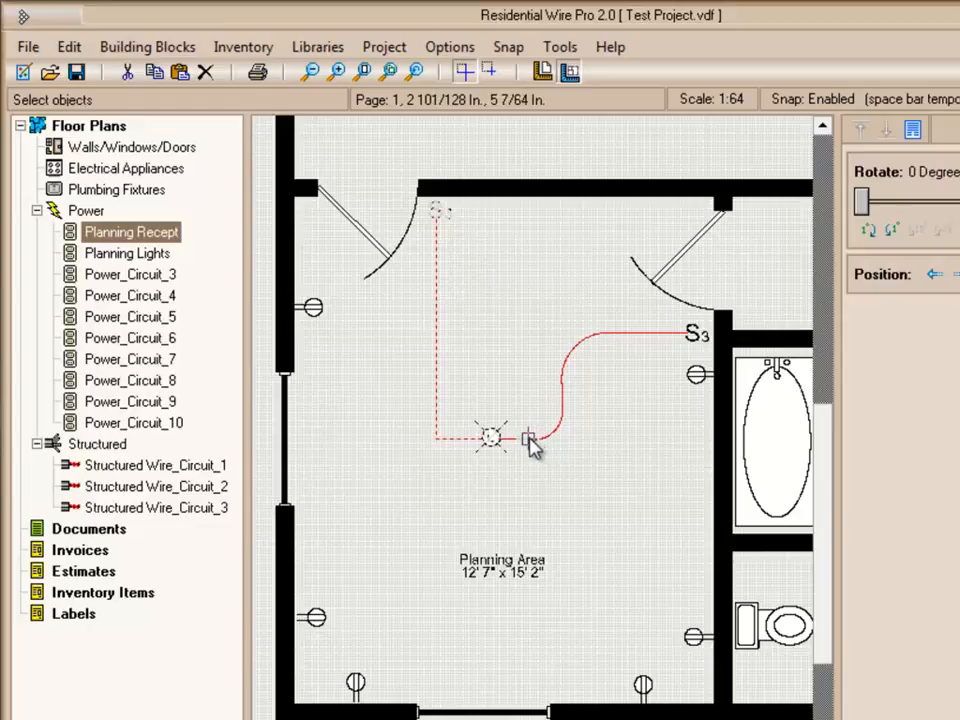
Move the light, both 3-way switches and red wires onto Planning Lights, then select the left-wall receptacle.
drag(530, 440, 700, 335)
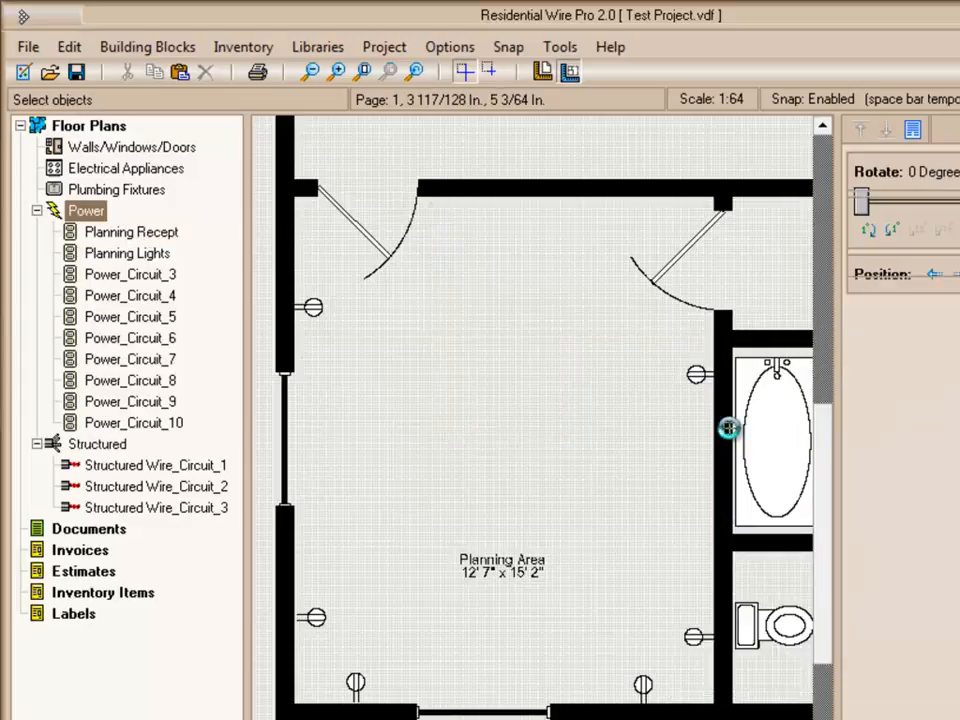
click(127, 253)
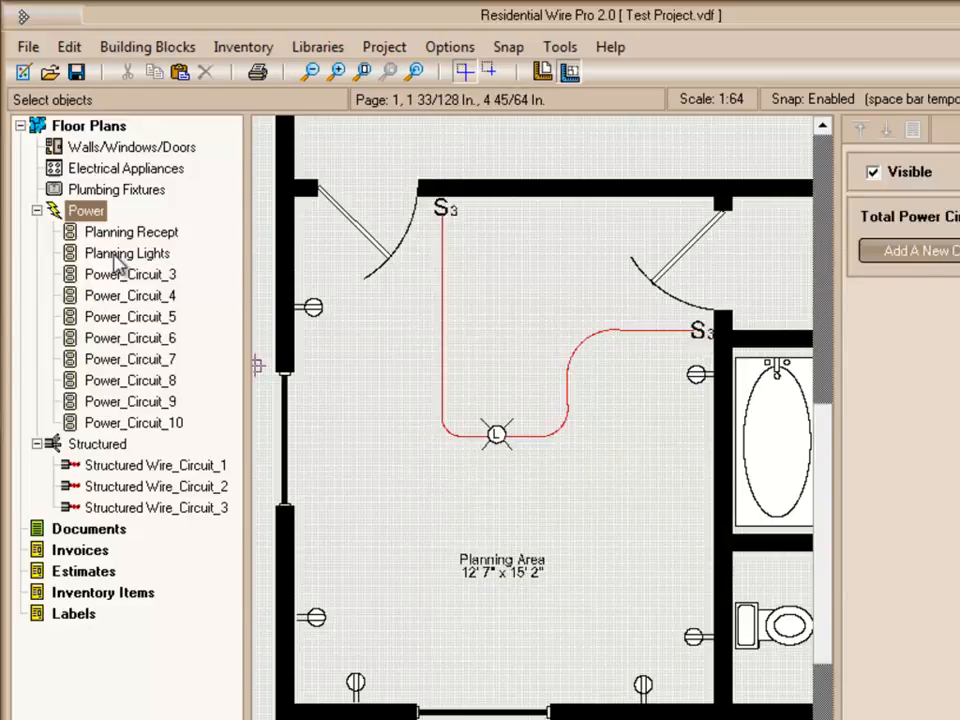
click(132, 231)
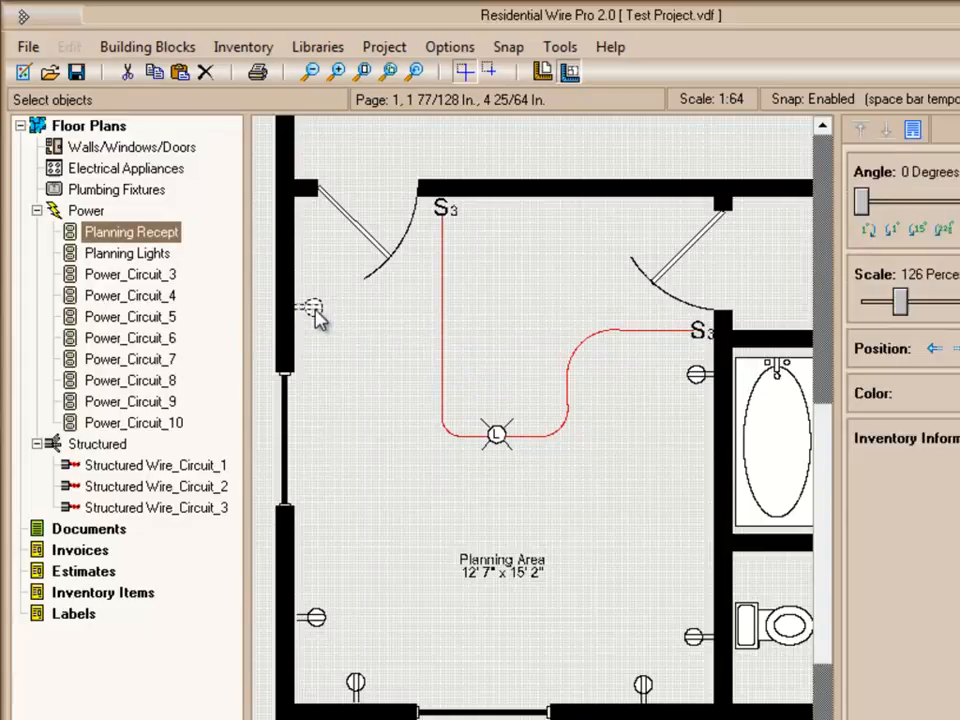
mouse_move(315, 655)
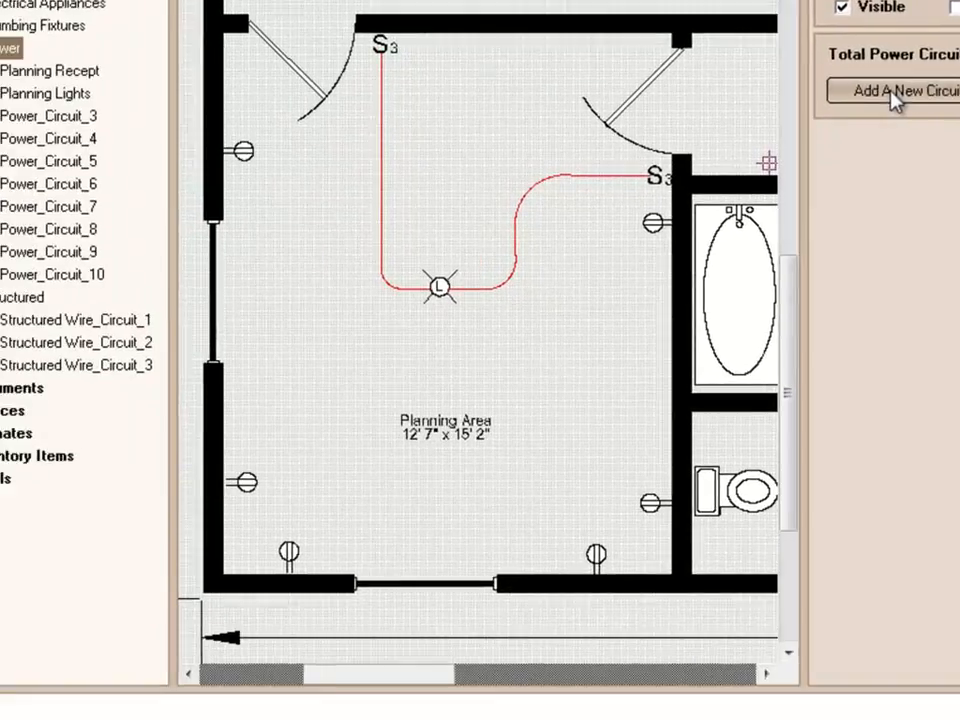
click(890, 91)
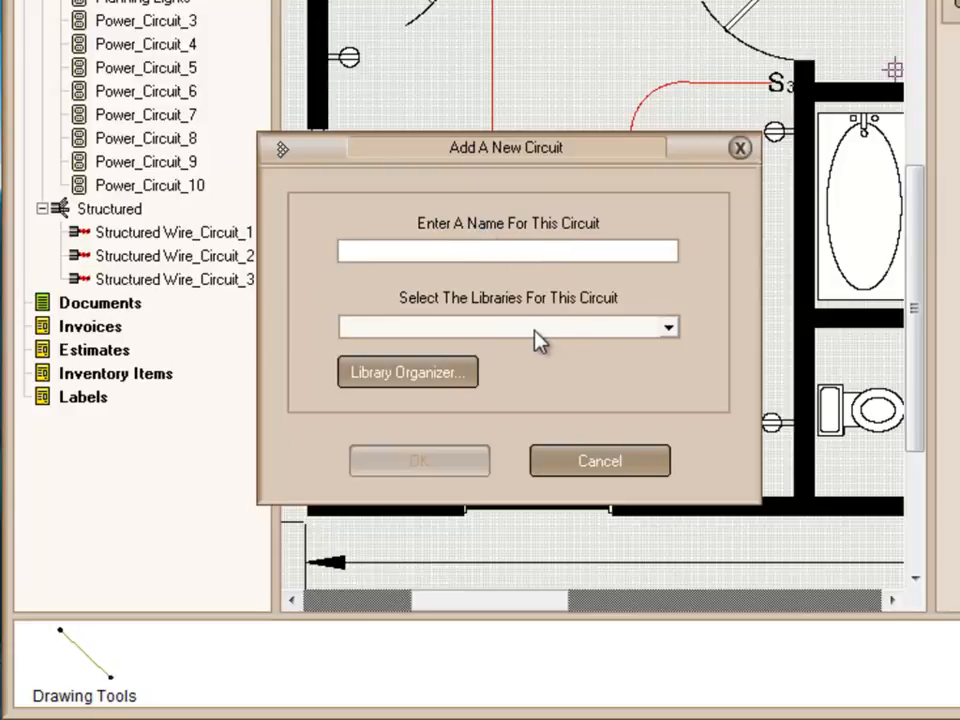
click(668, 327)
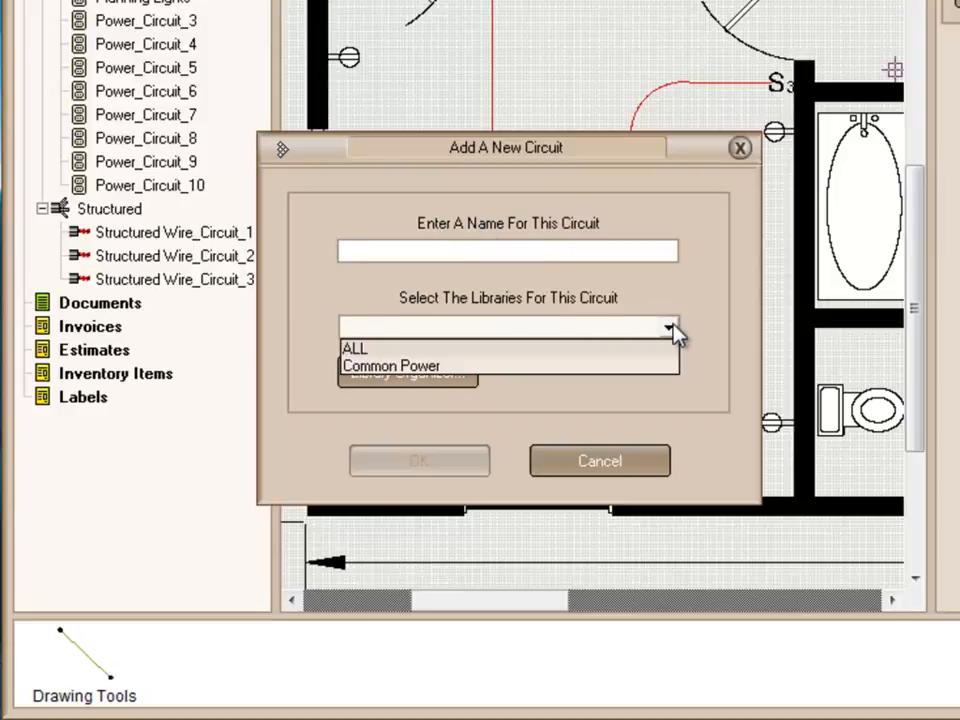
mouse_move(680, 293)
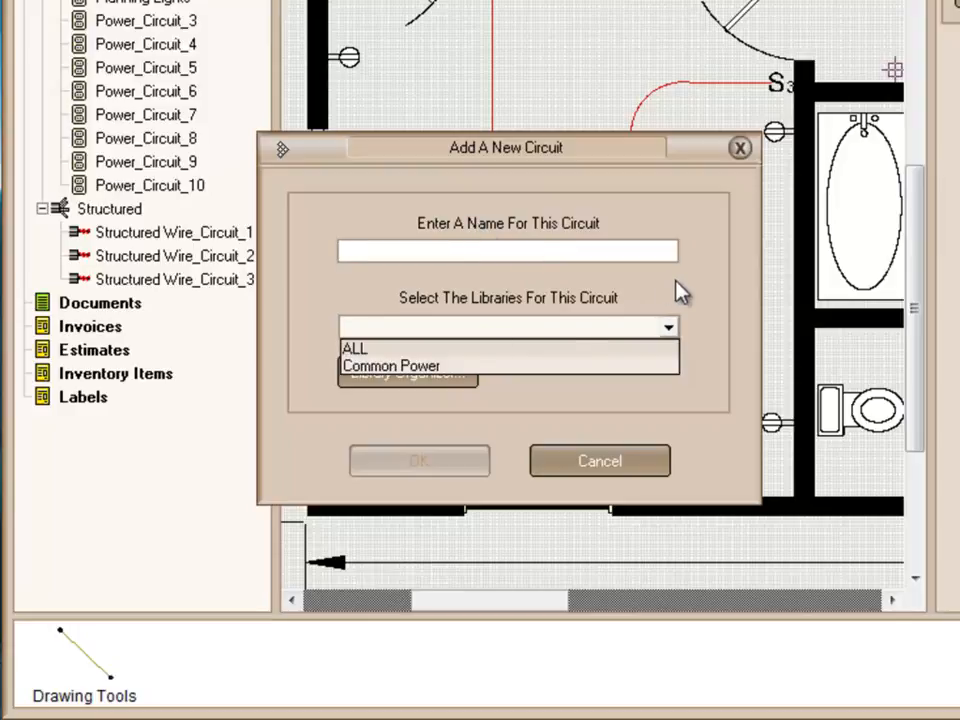
click(599, 461)
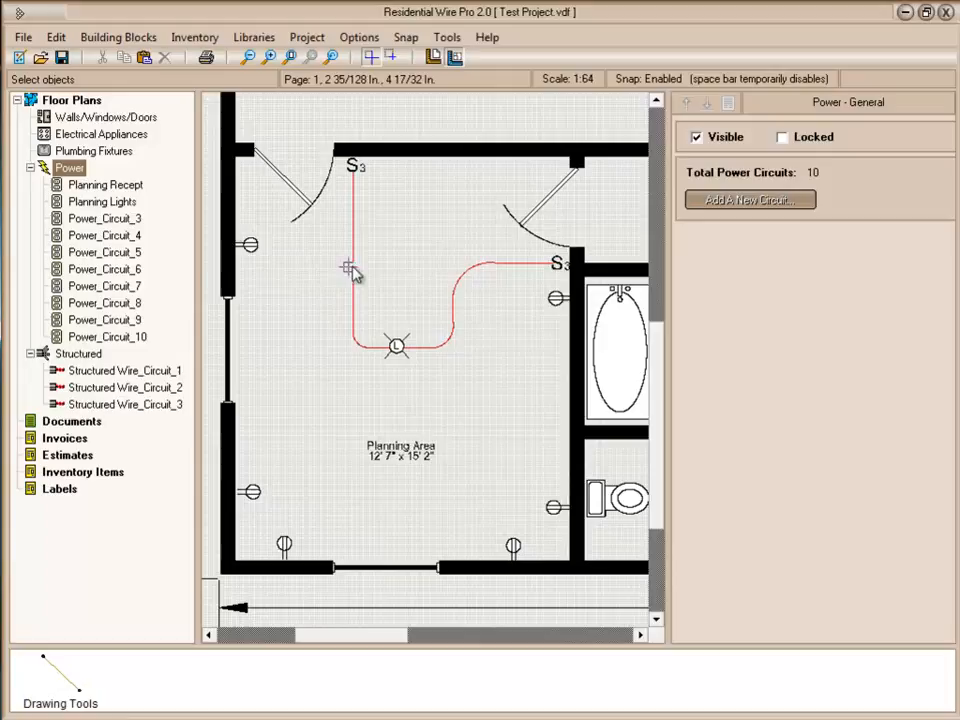
mouse_move(278, 281)
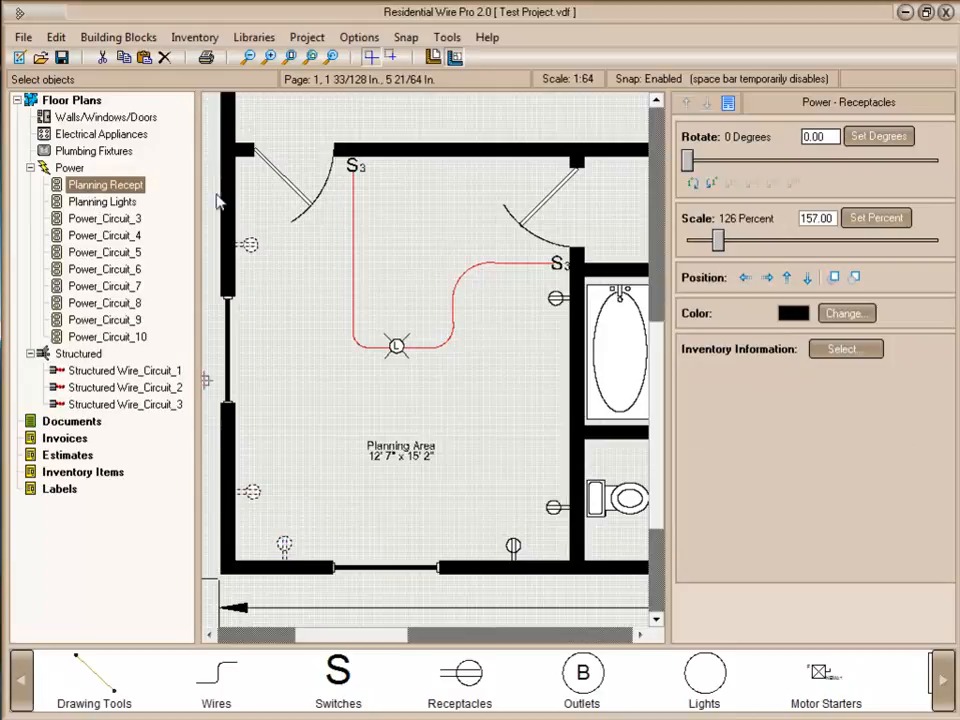
Scale all receptacle symbols up to about 176 percent, then select Structured_Wire_Circuit_1.
click(103, 201)
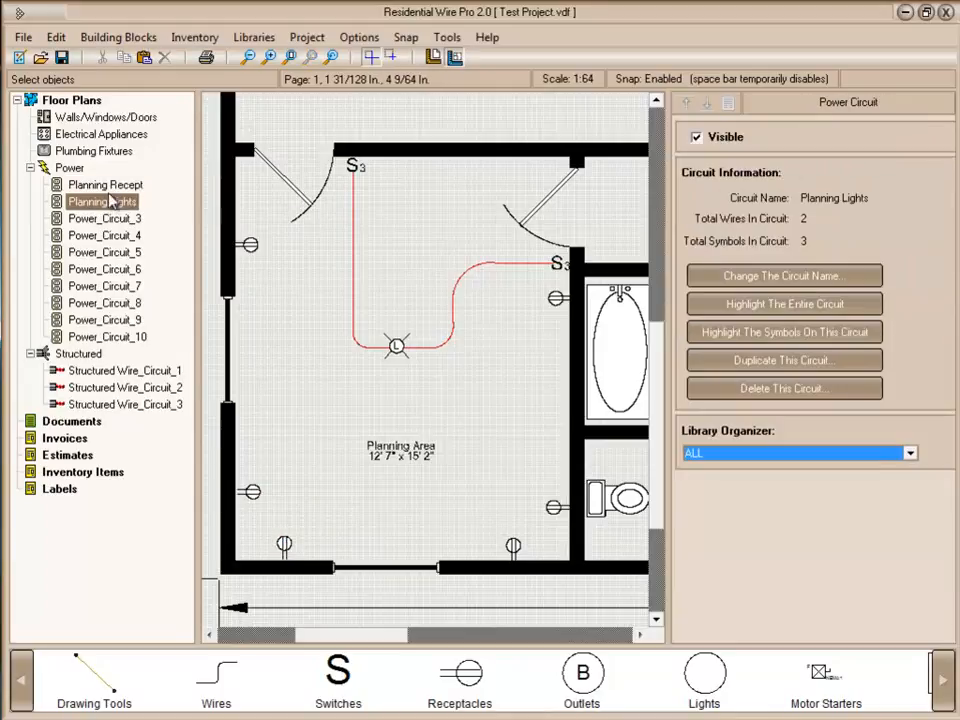
click(105, 184)
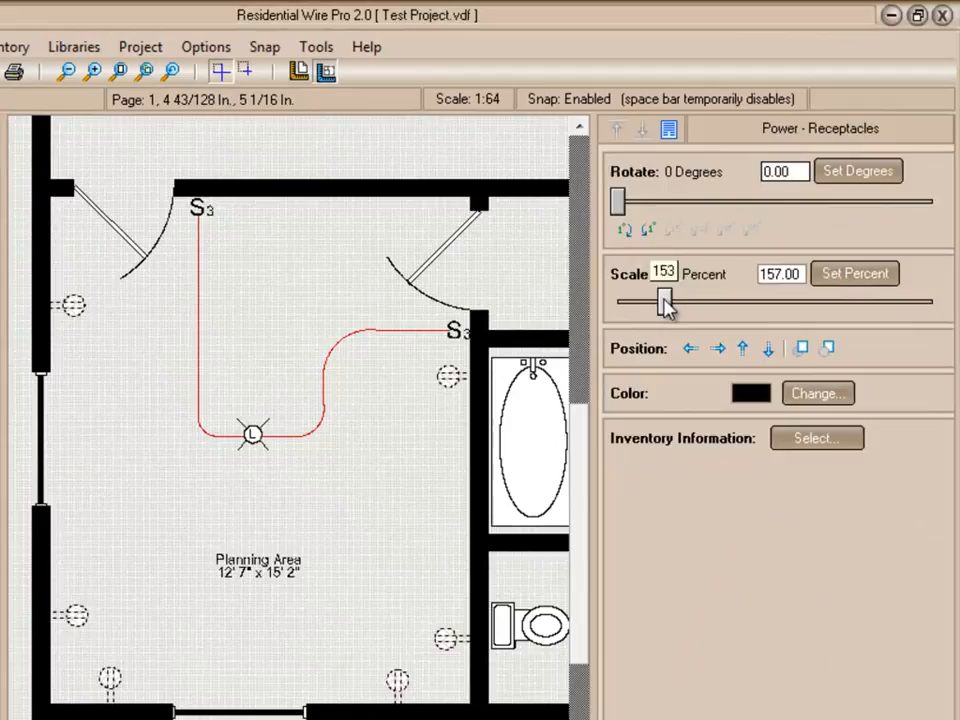
drag(662, 301, 672, 301)
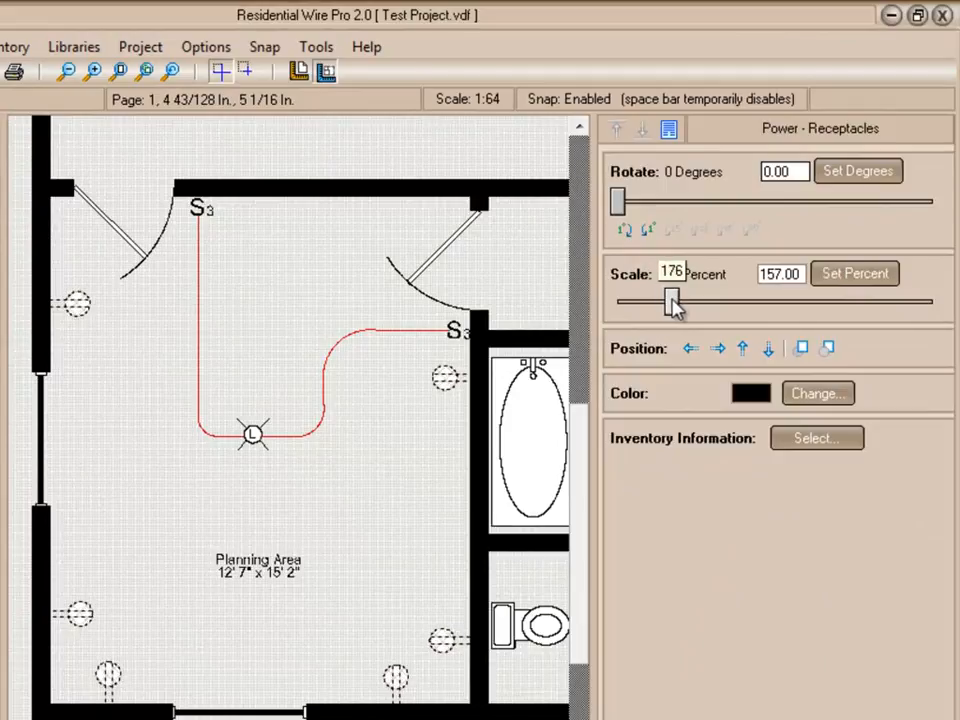
drag(672, 301, 667, 301)
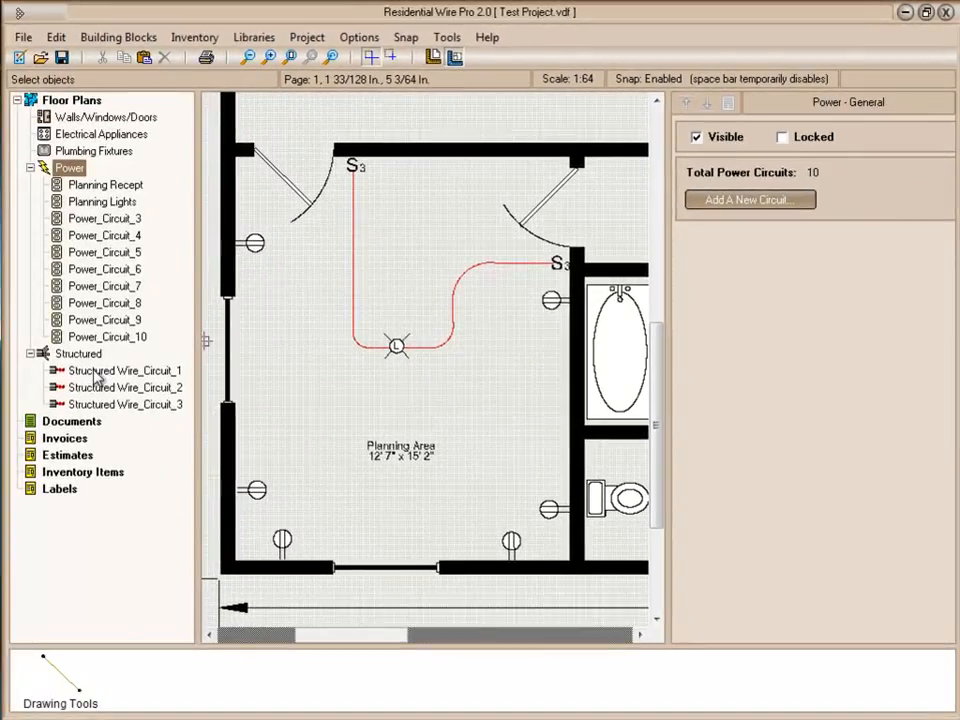
click(124, 370)
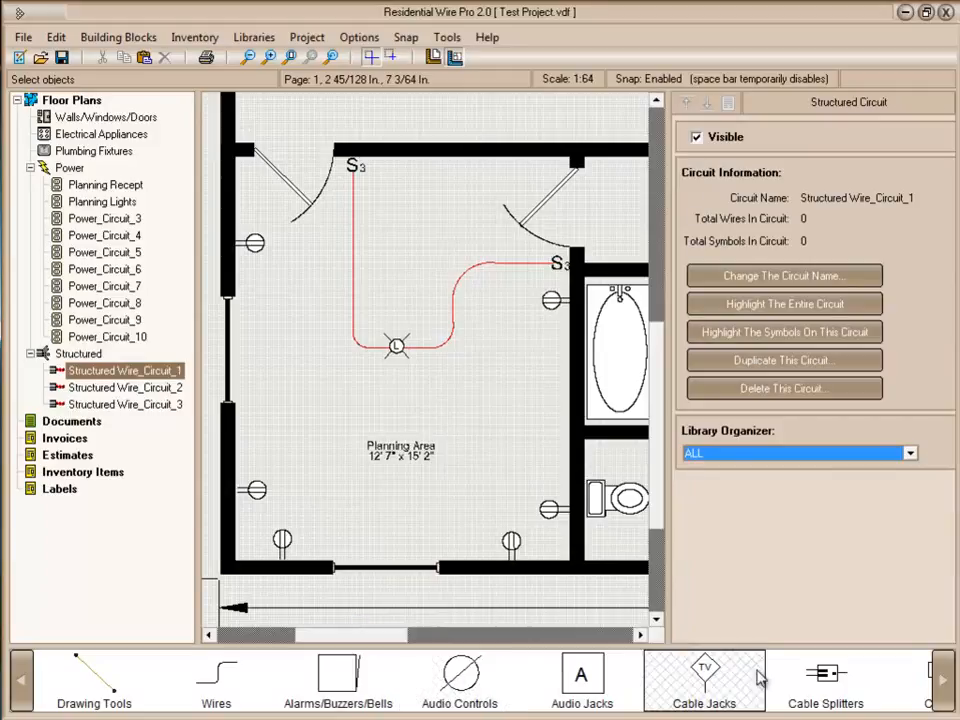
Place a Telephone Jack symbol on the right wall near the bathtub on Structured_Wire_Circuit_1.
click(941, 680)
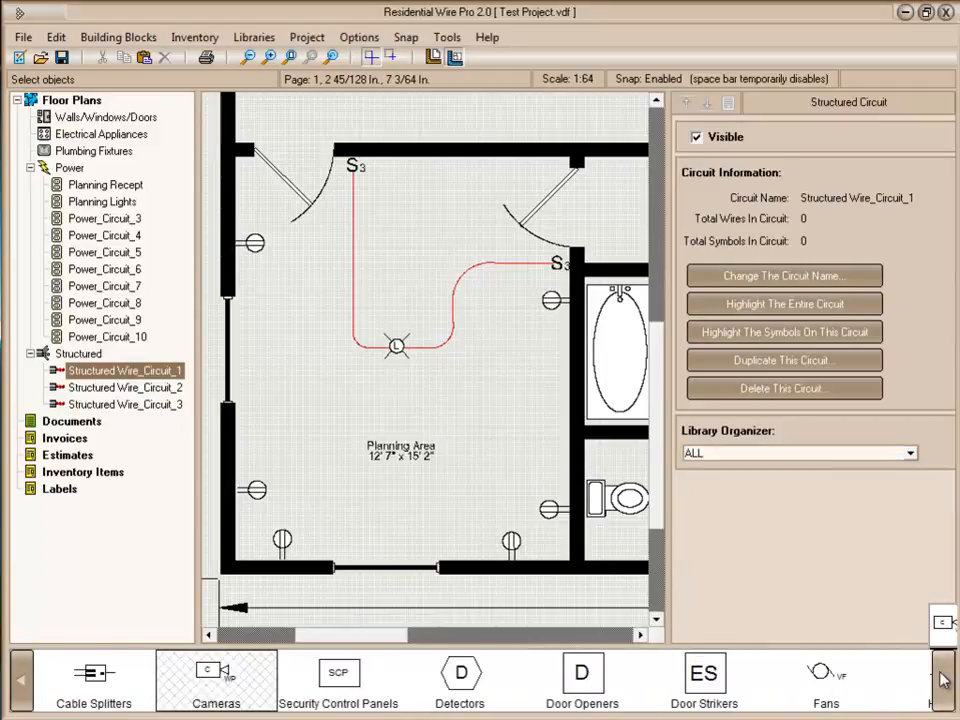
click(940, 680)
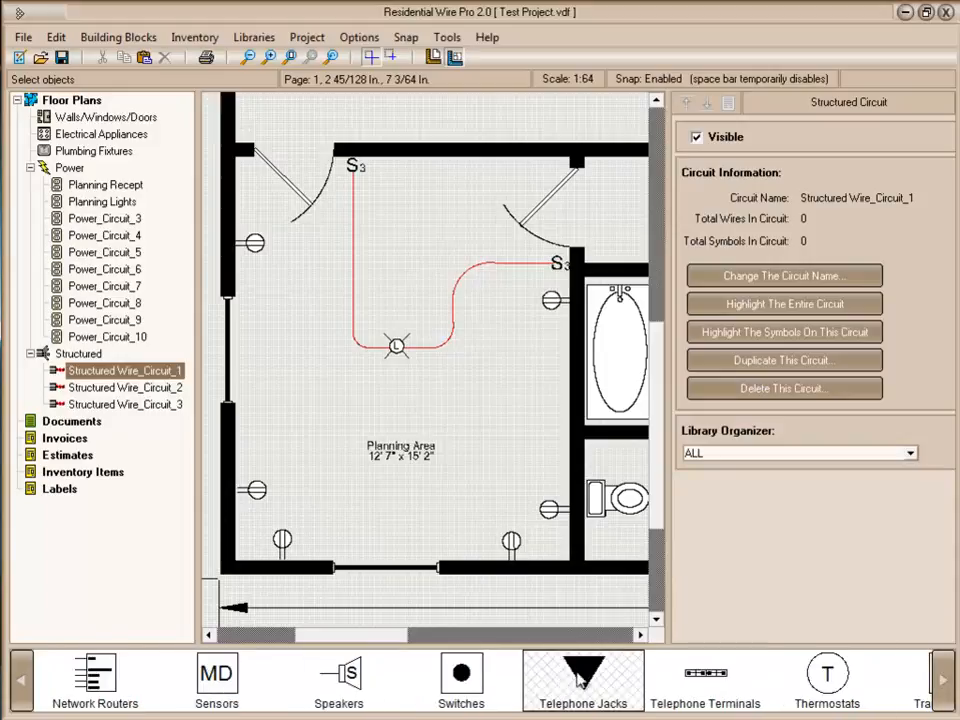
click(583, 680)
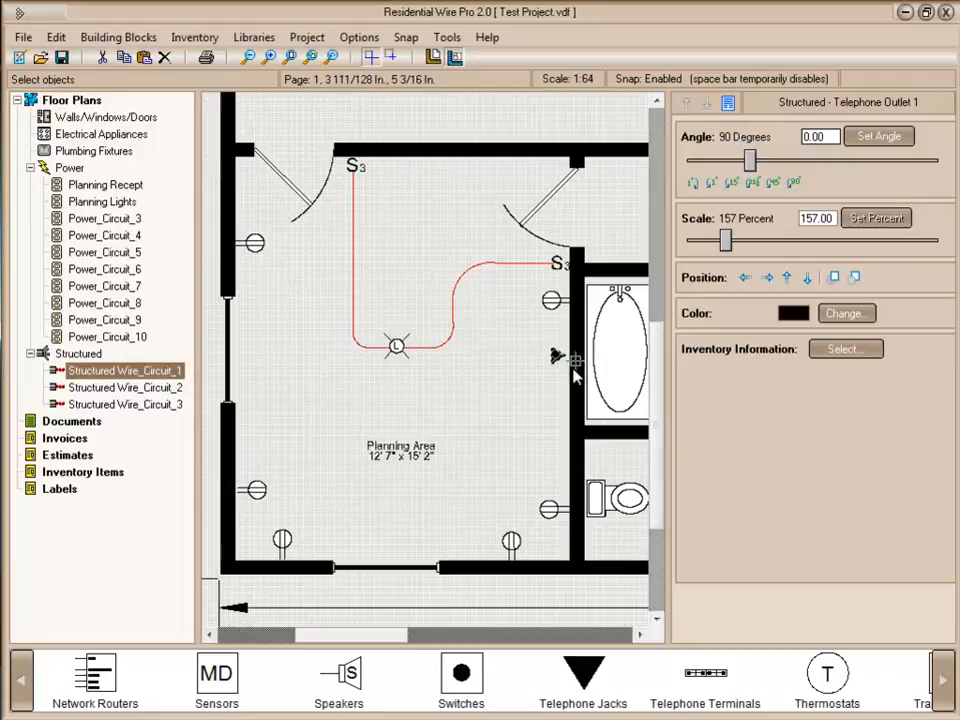
click(78, 353)
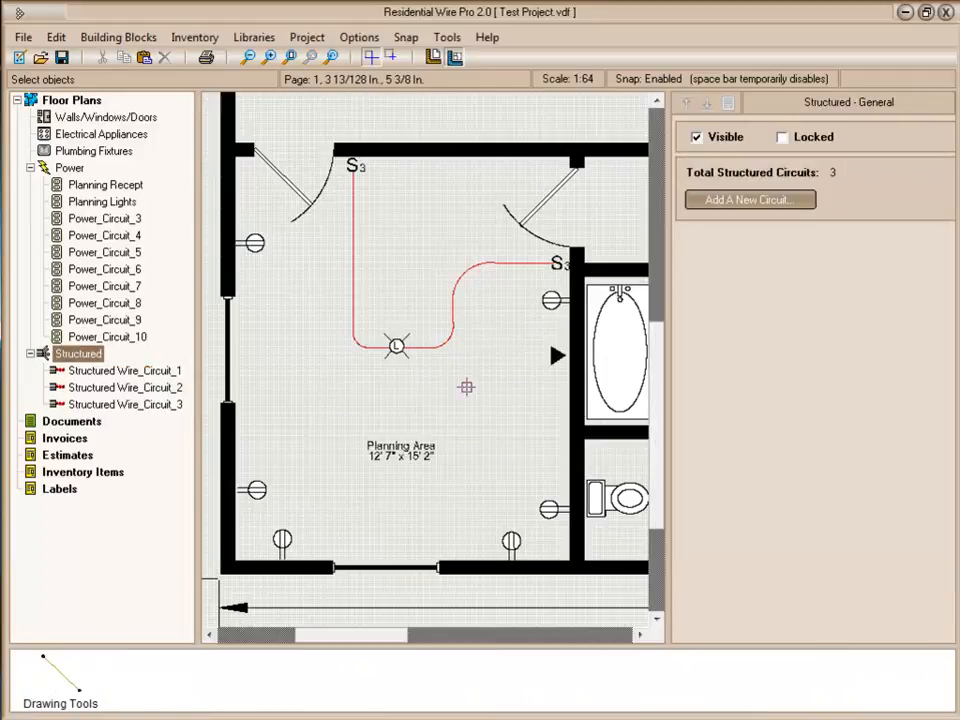
Uncheck Visible on the Planning Recept circuit so its wall receptacles disappear.
click(126, 370)
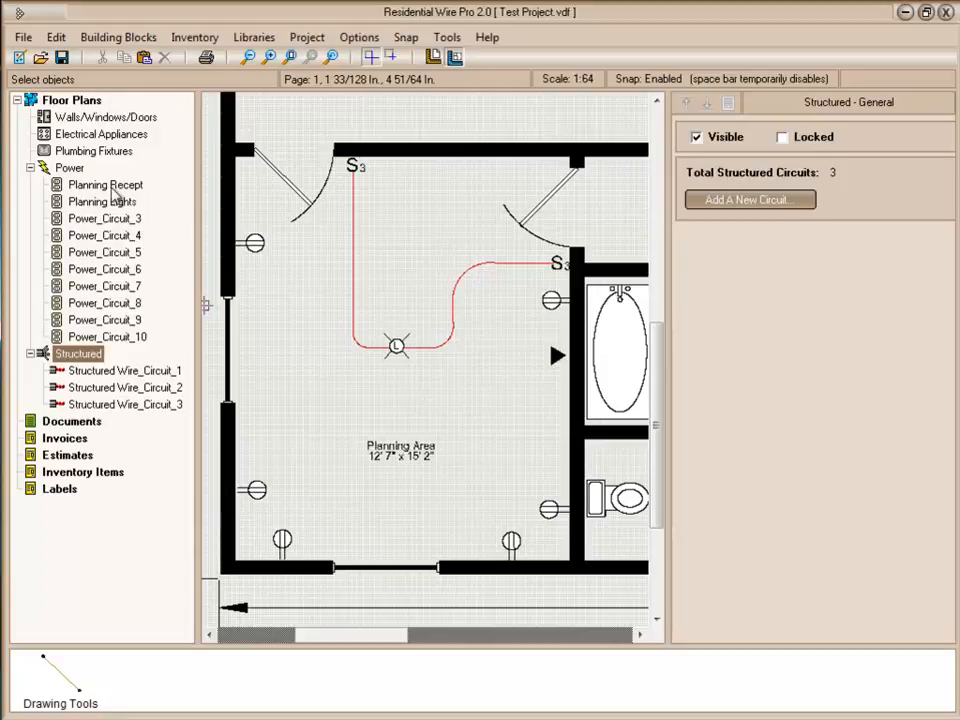
click(105, 185)
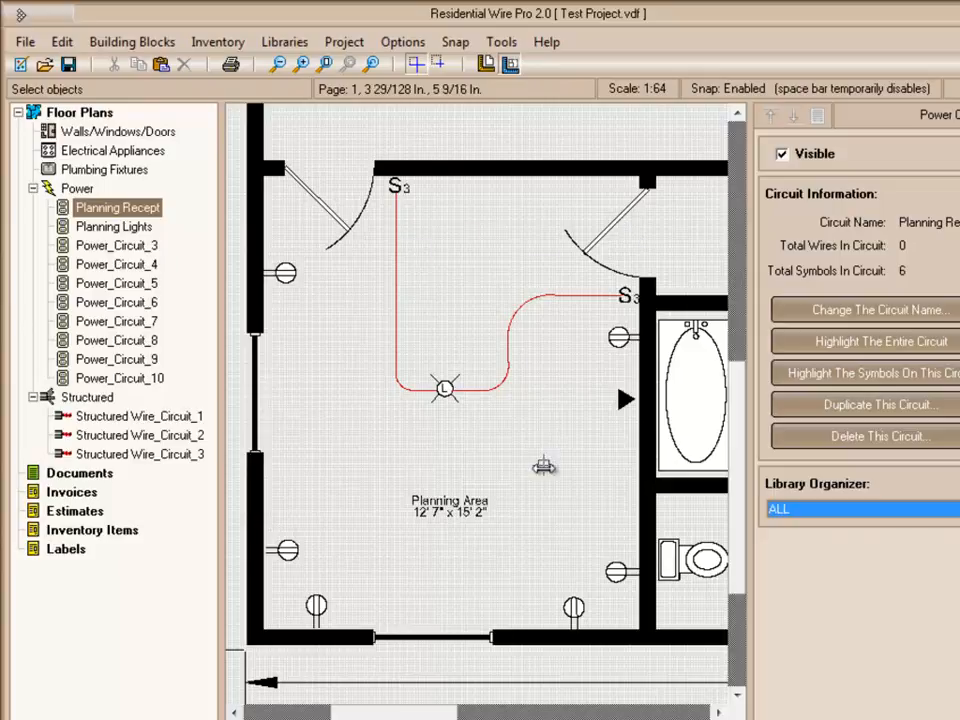
mouse_move(640, 300)
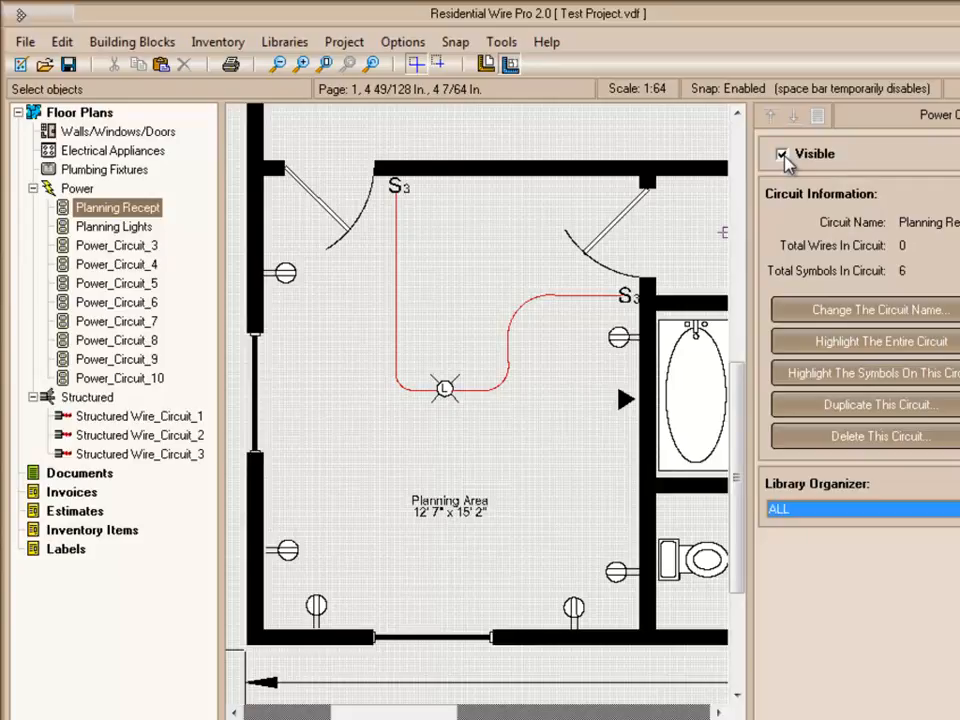
click(782, 153)
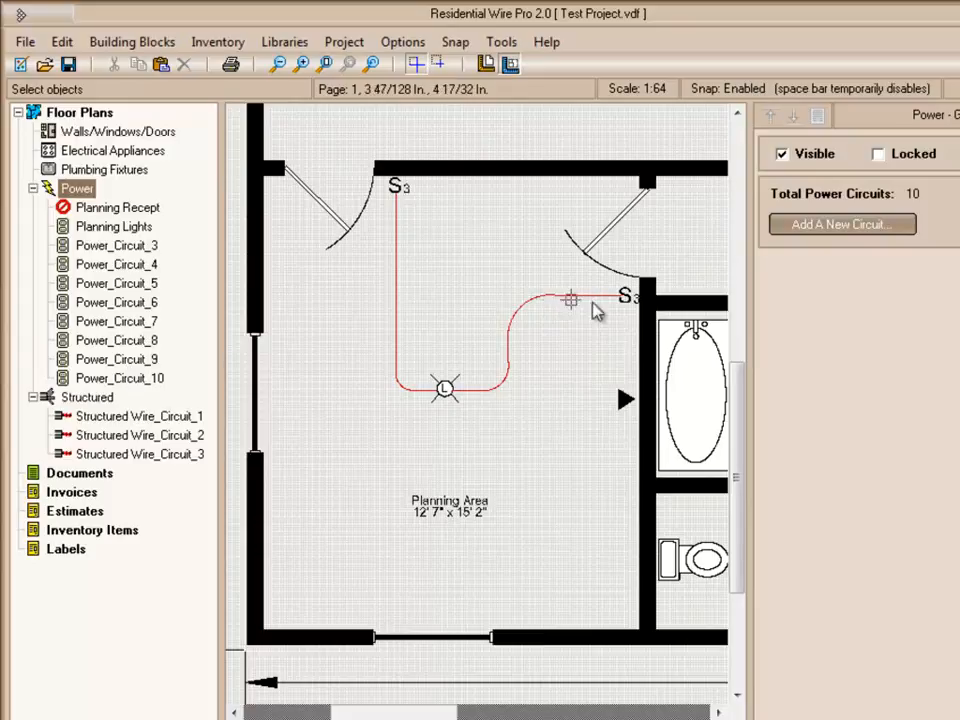
Make Planning Recept visible again and leave the Power layer unlocked.
click(877, 153)
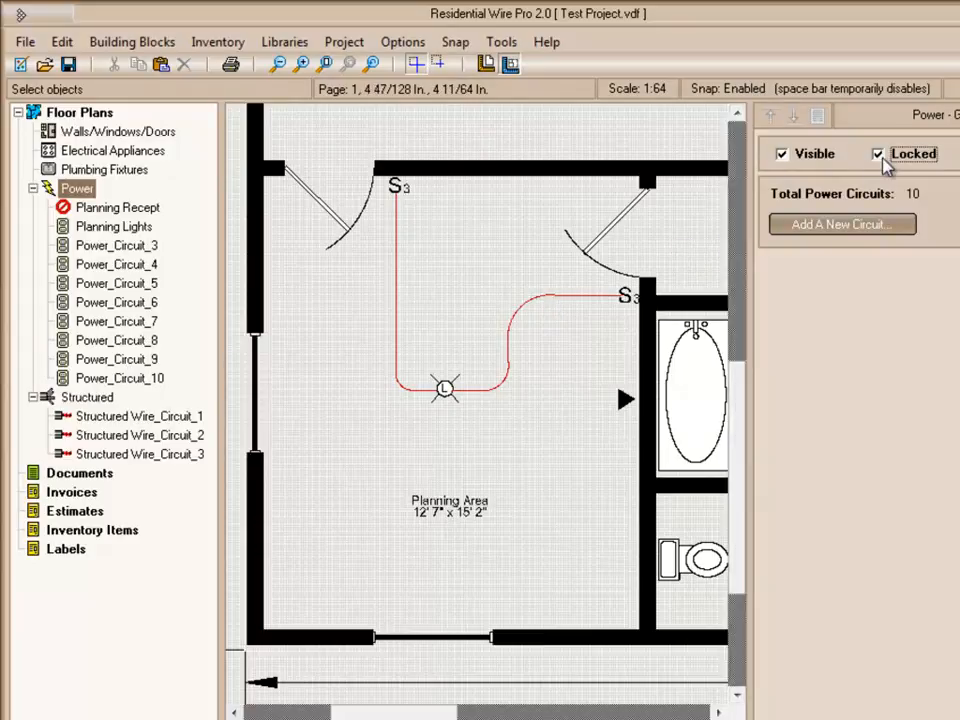
click(877, 154)
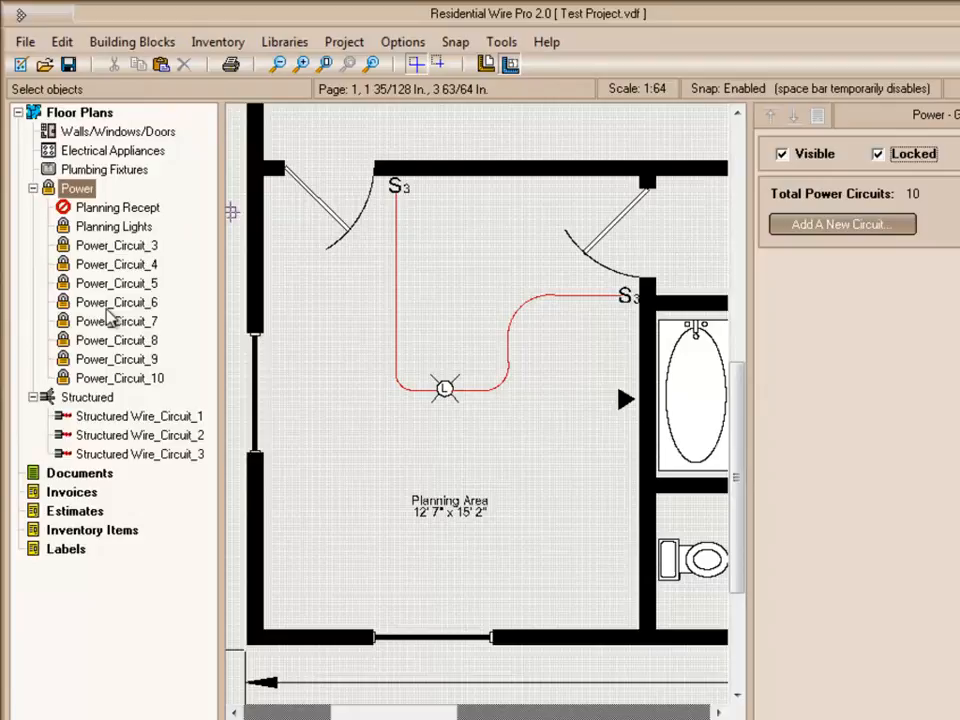
click(117, 207)
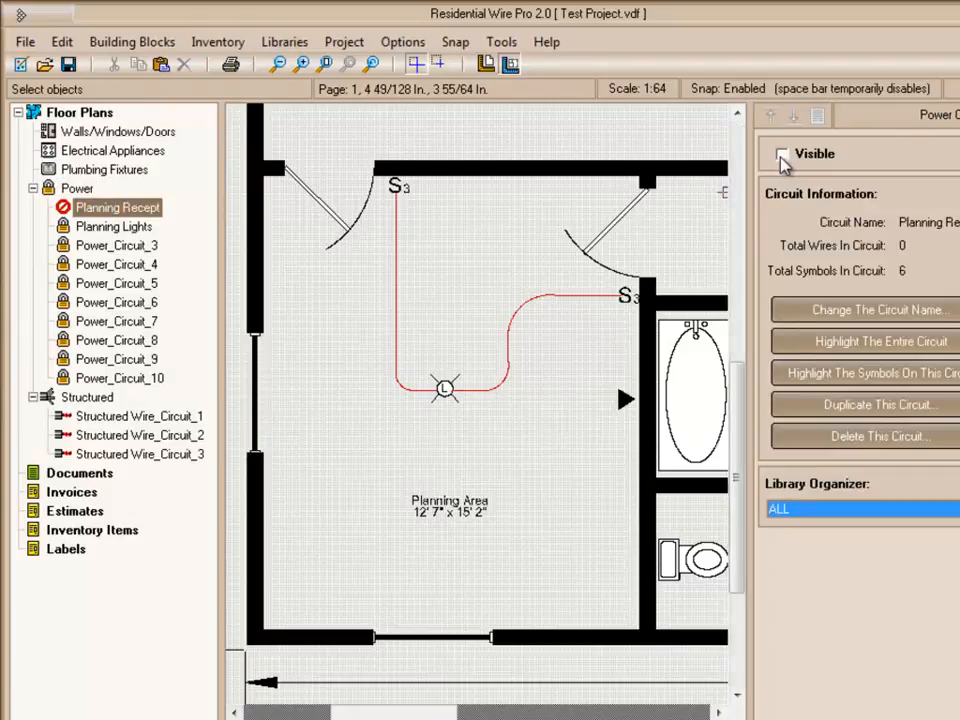
click(782, 154)
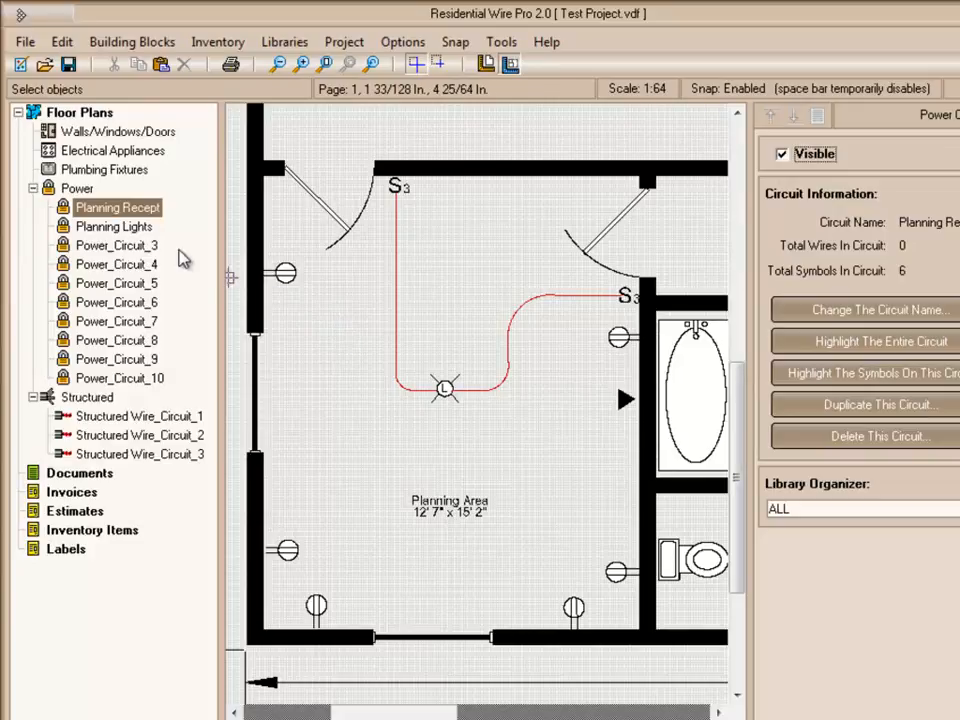
click(77, 188)
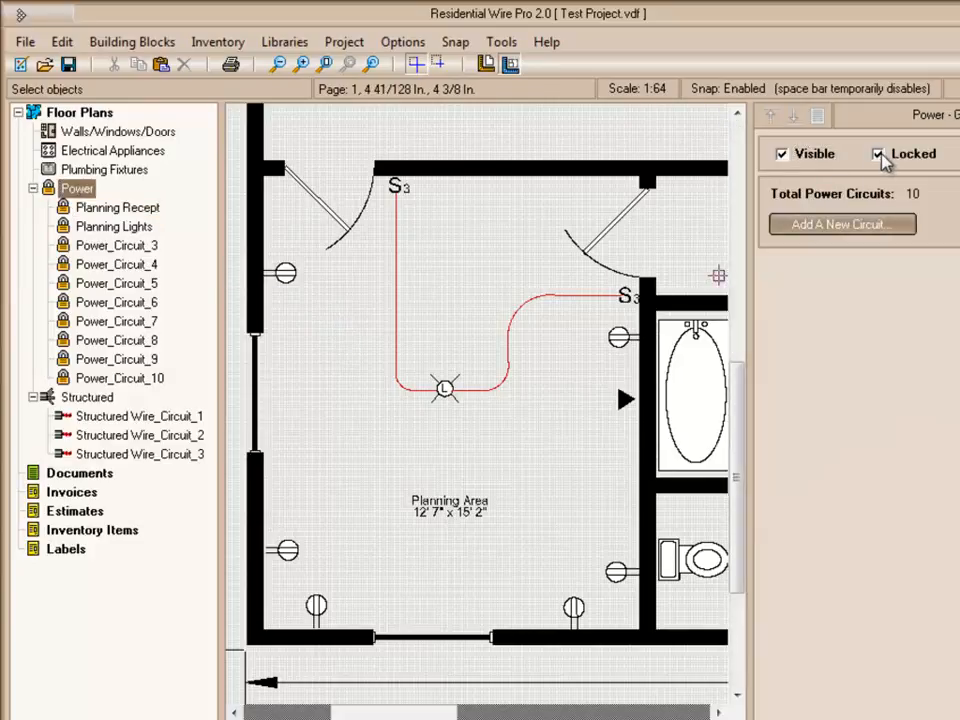
click(878, 153)
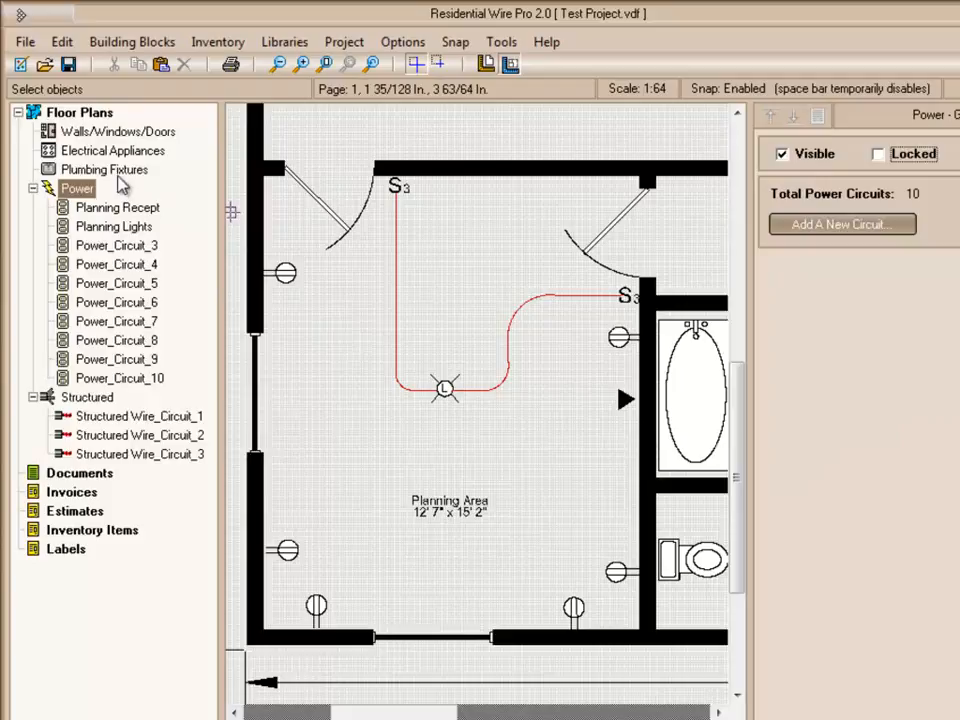
click(118, 131)
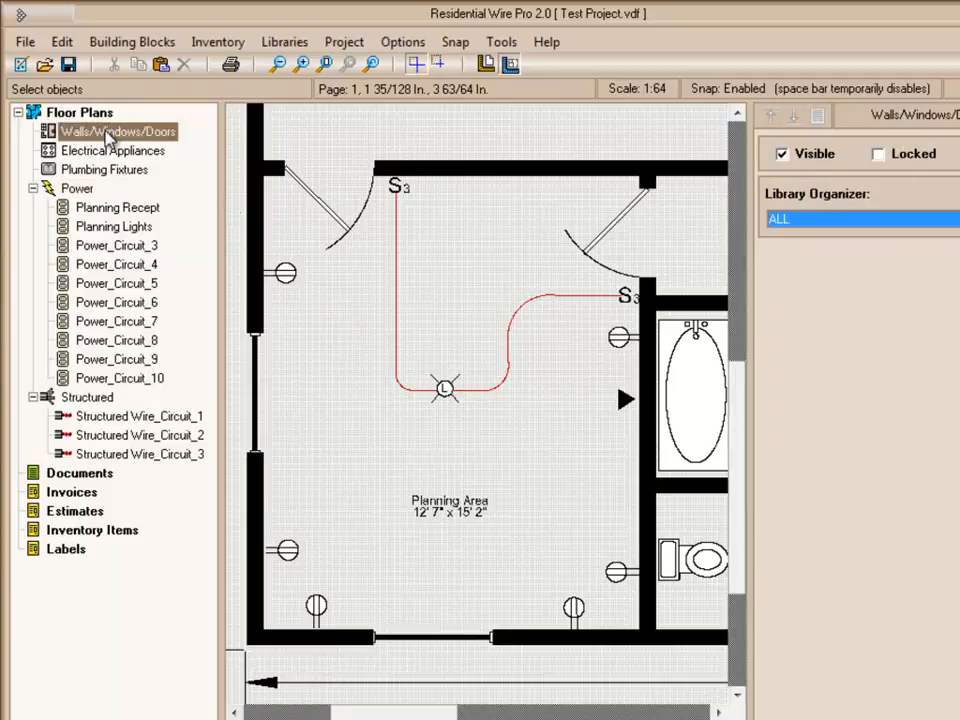
mouse_move(305, 240)
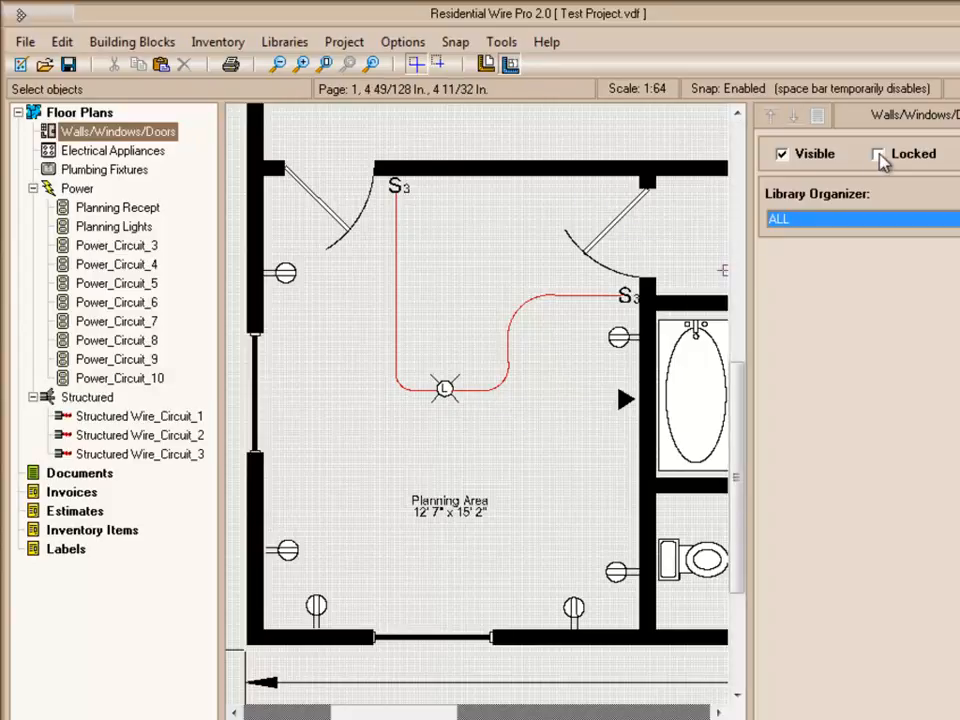
click(879, 153)
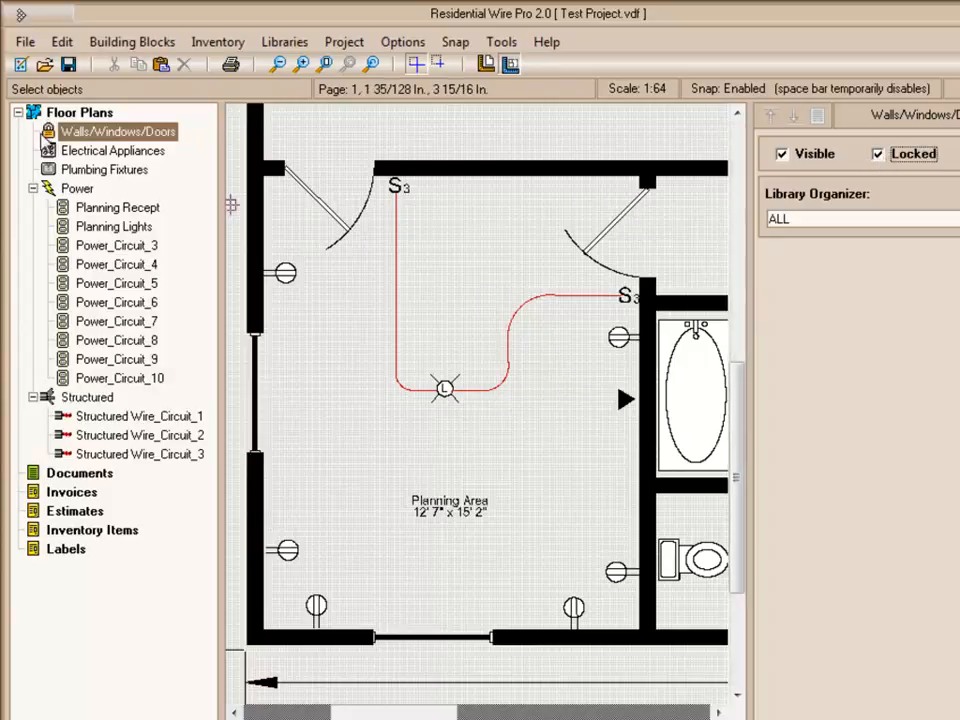
mouse_move(345, 320)
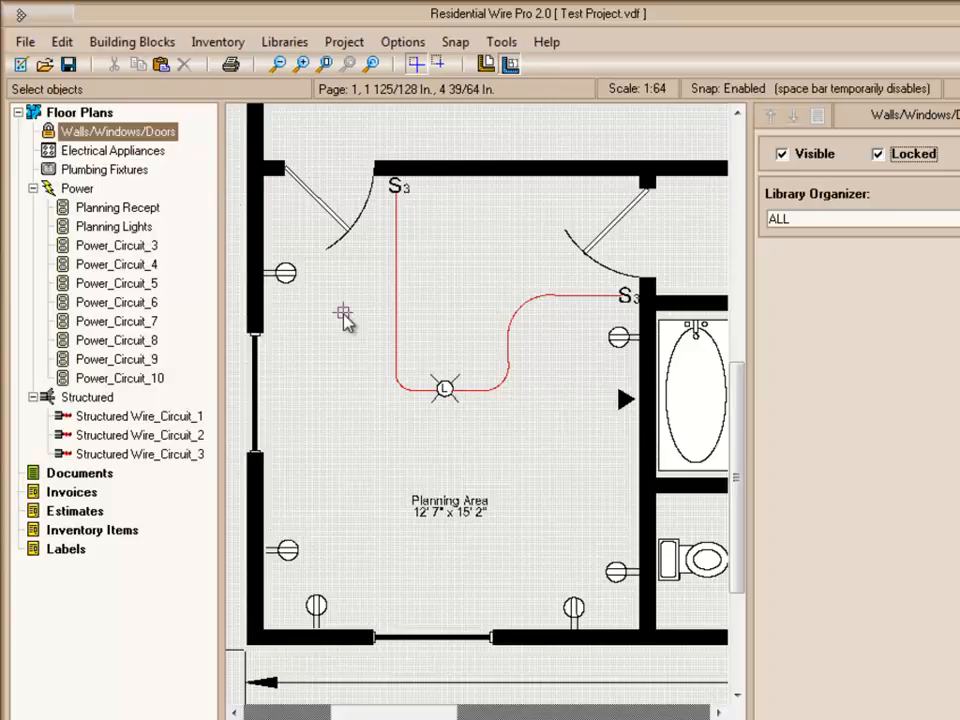
mouse_move(336, 315)
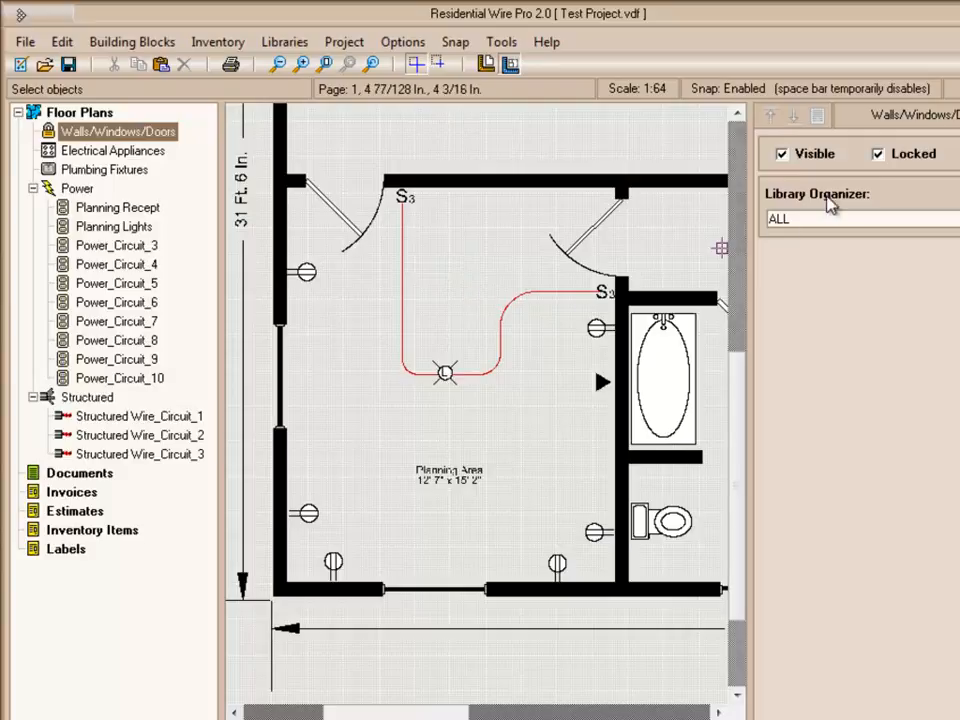
click(877, 153)
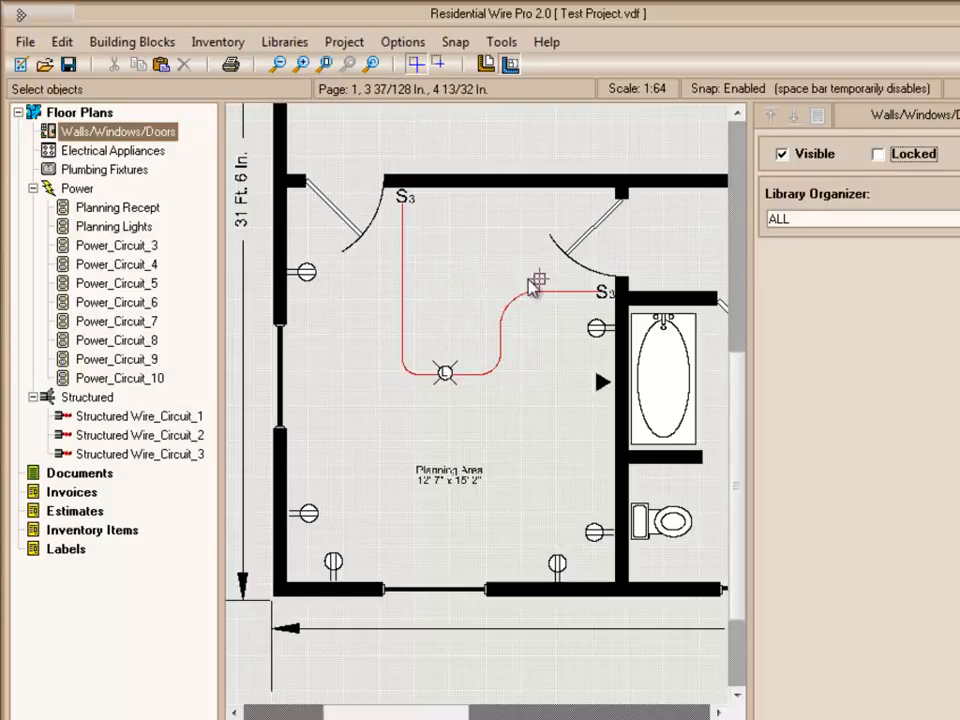
Insert the graphic object 12_3.vdf from the Wire Labels folder beside the vertical red wire.
right_click(538, 283)
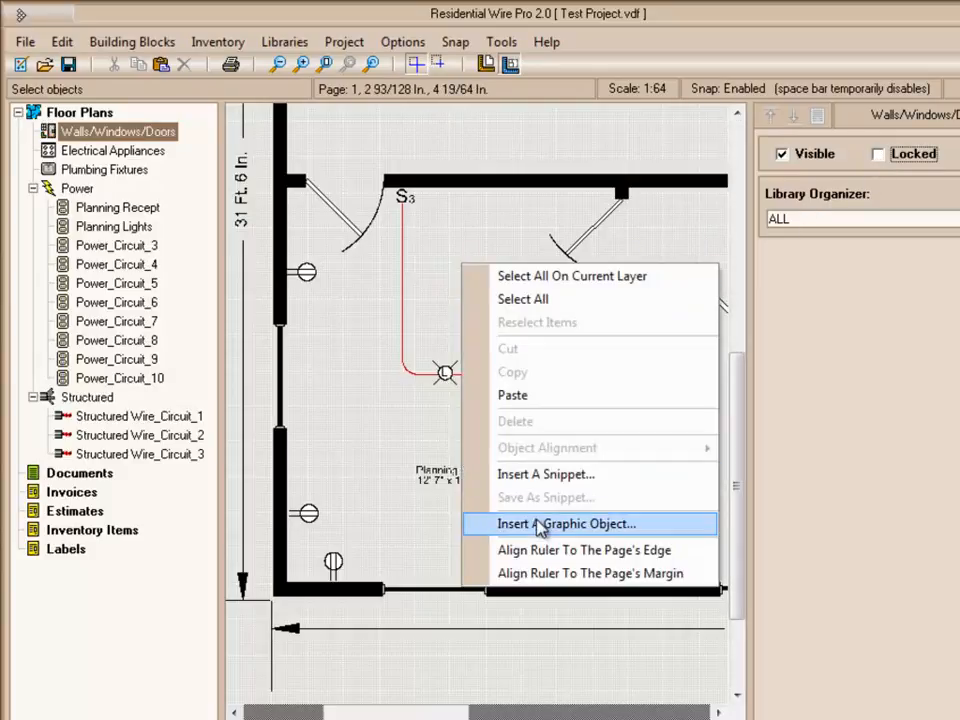
click(567, 523)
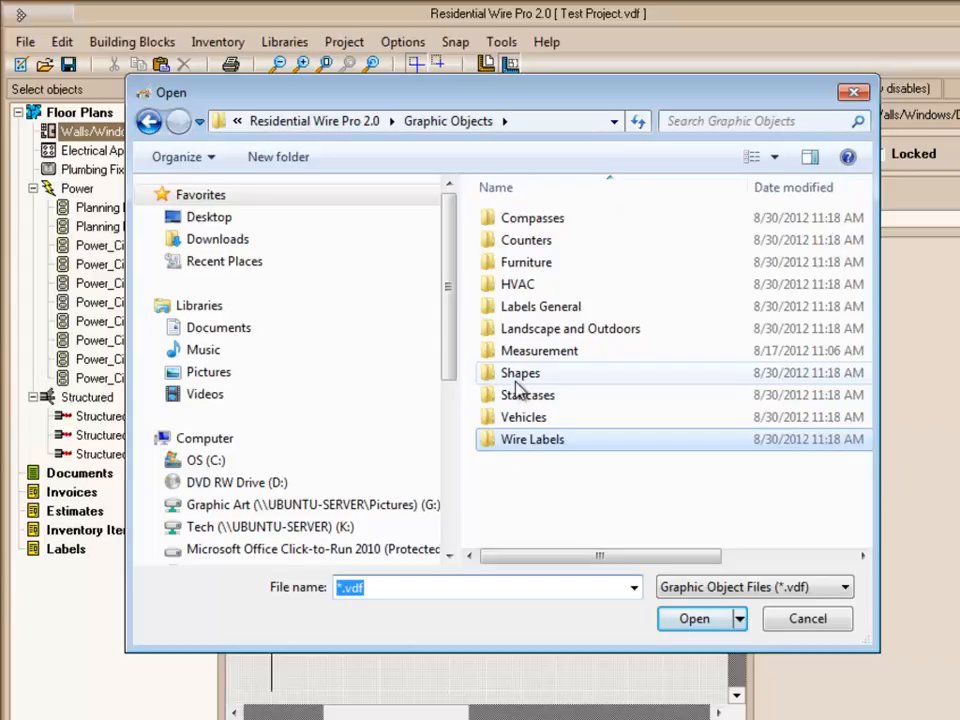
mouse_move(550, 397)
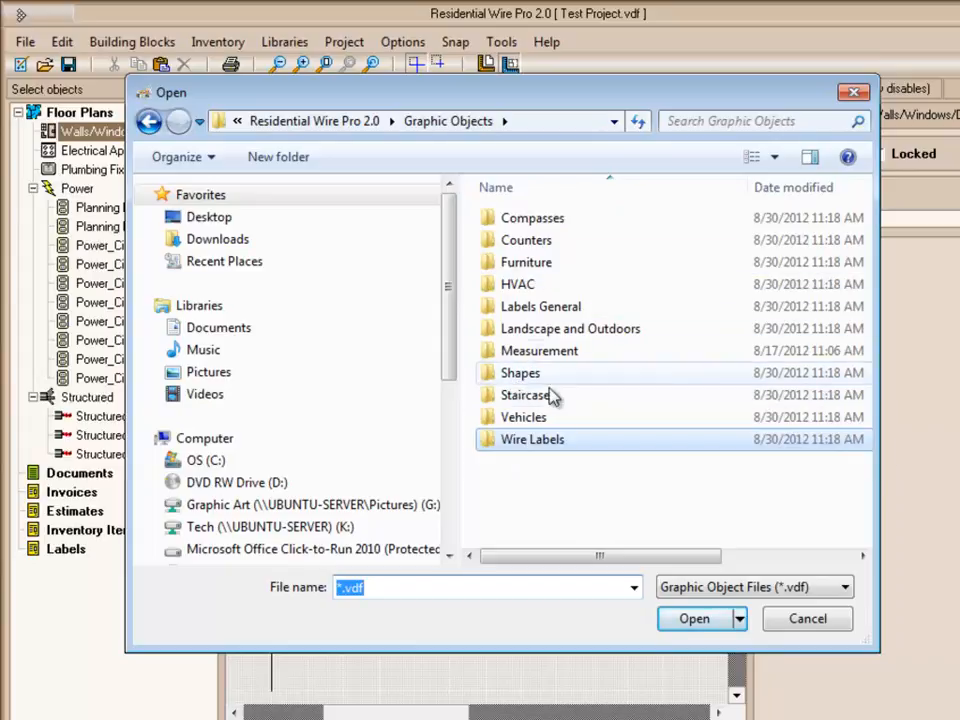
double_click(532, 439)
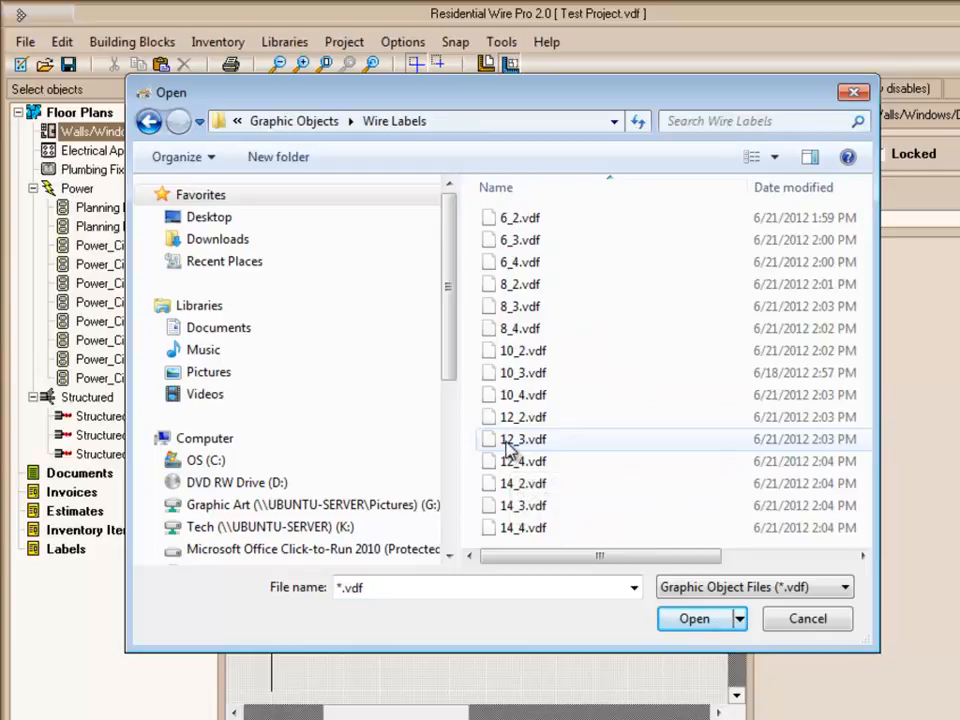
click(806, 618)
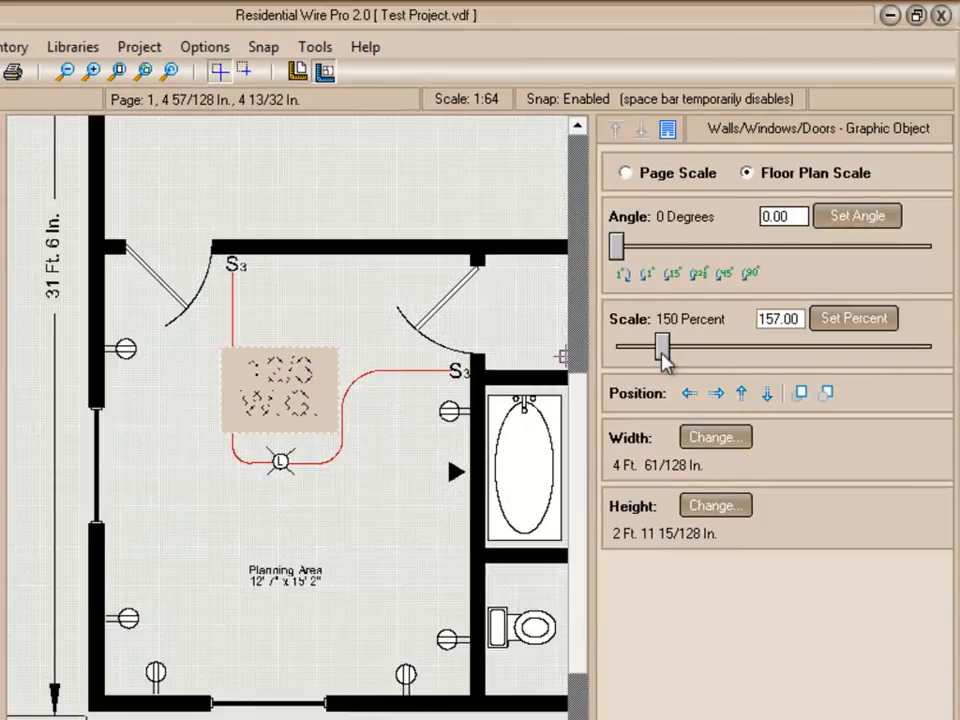
Resize the 12/3 W.G. label and drag a second copy toward the curved wire.
drag(662, 347, 645, 347)
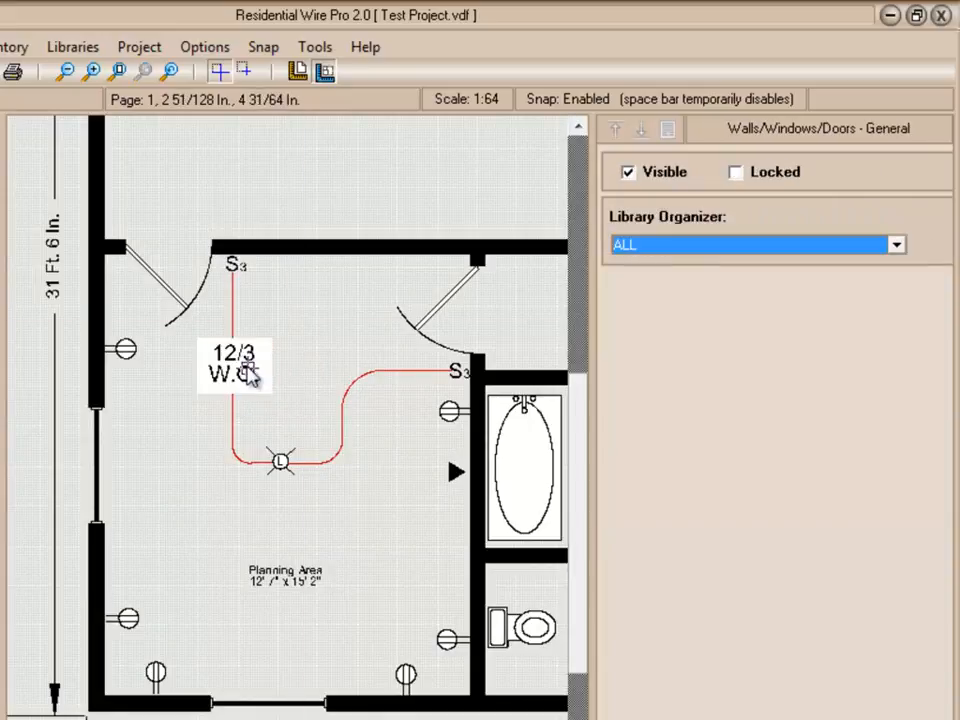
click(234, 365)
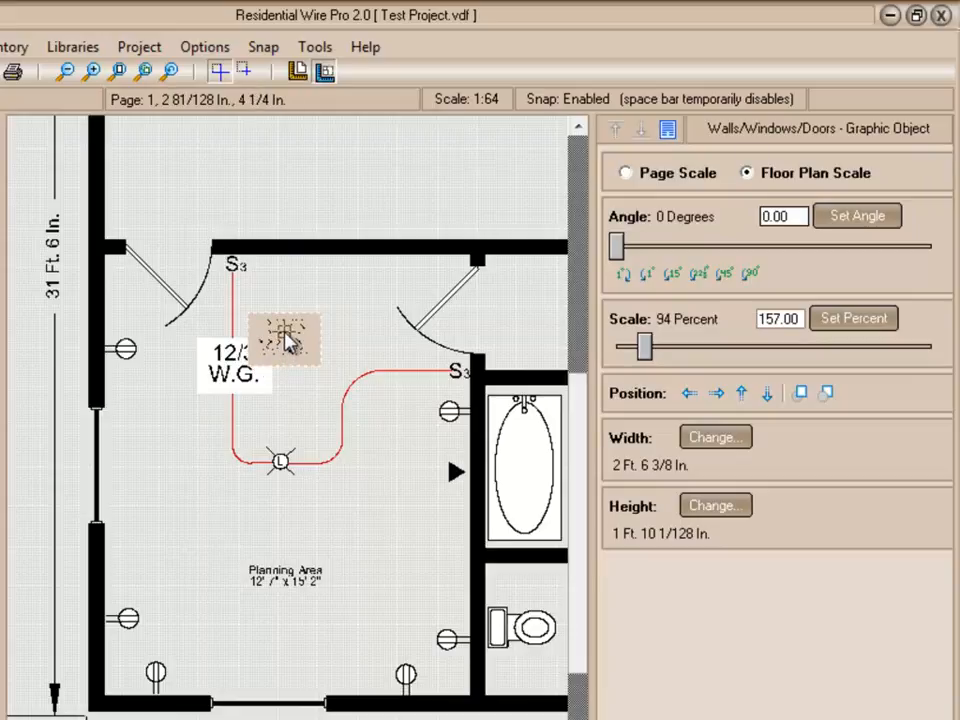
drag(285, 340, 330, 385)
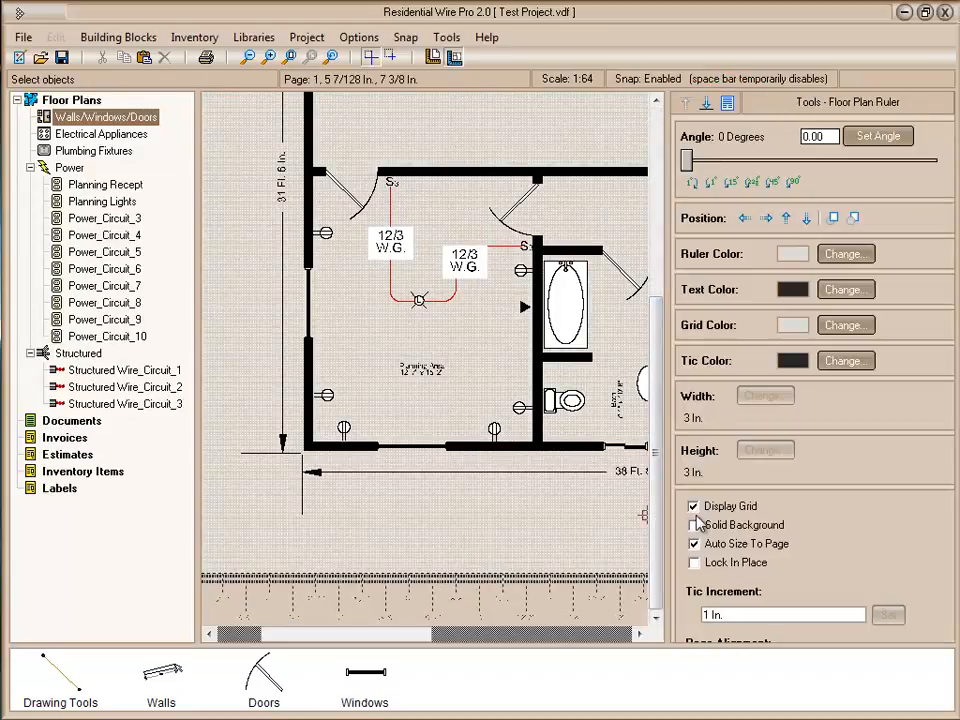
Uncheck Display Grid on the floor plan ruler to hide the background grid.
click(694, 506)
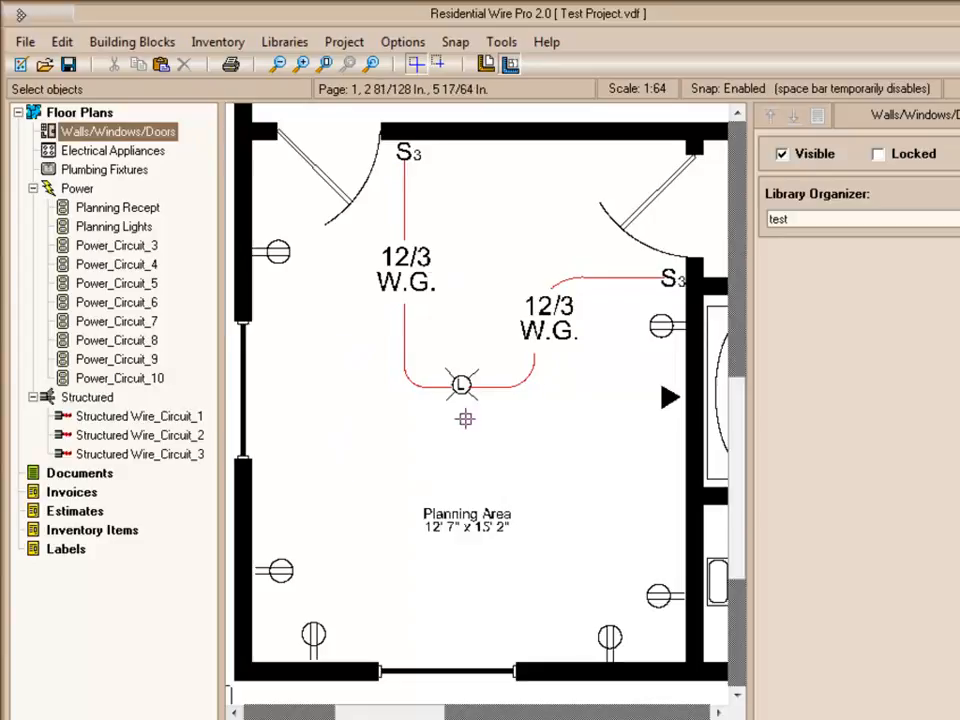
mouse_move(390, 423)
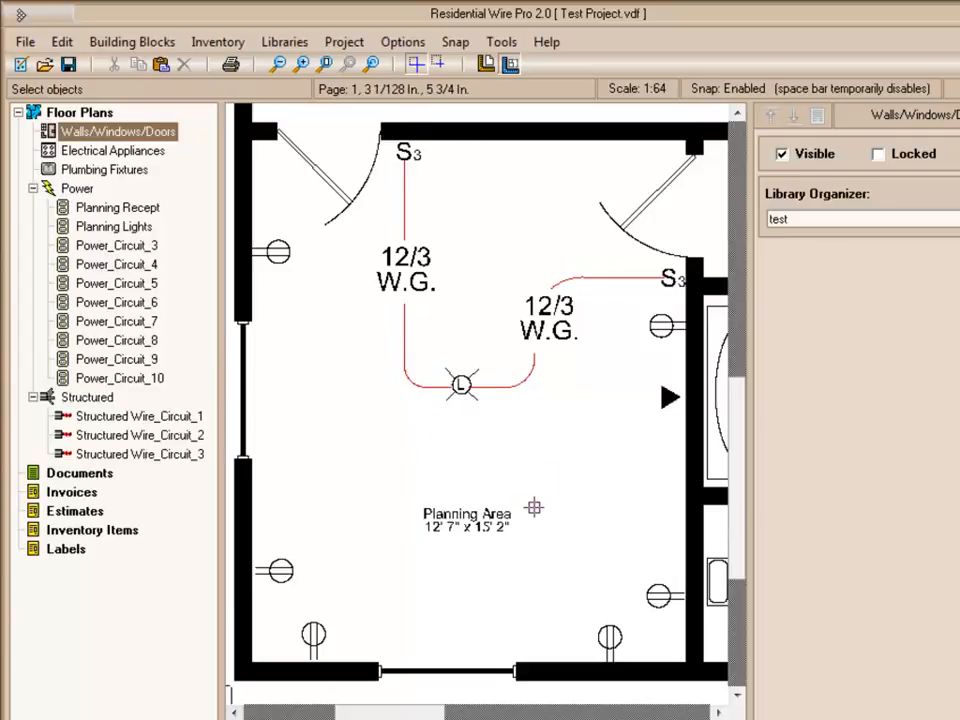
mouse_move(478, 281)
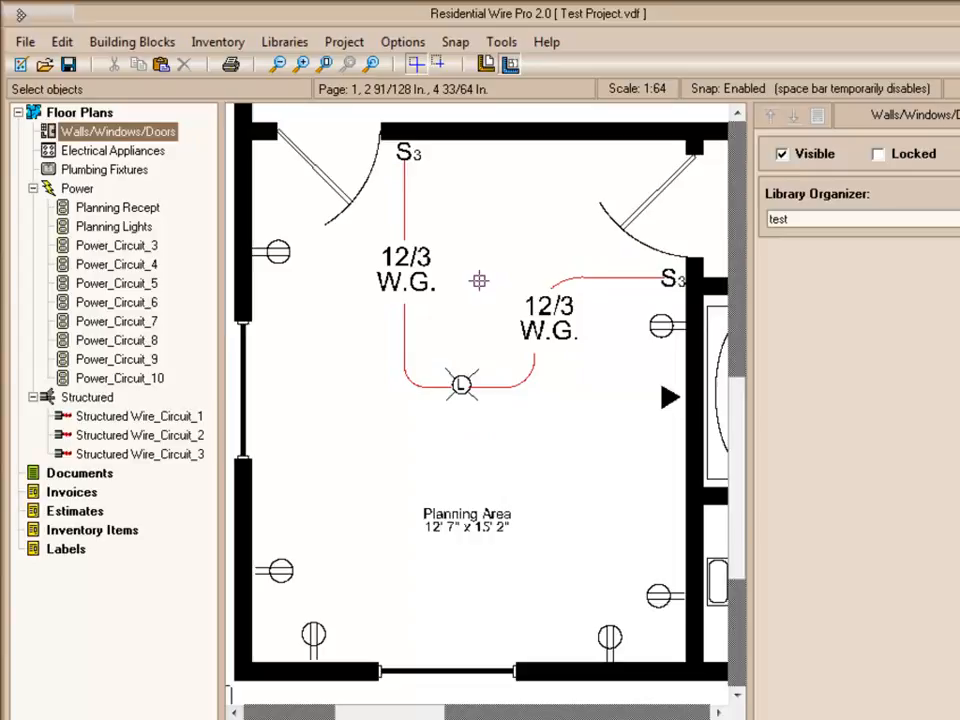